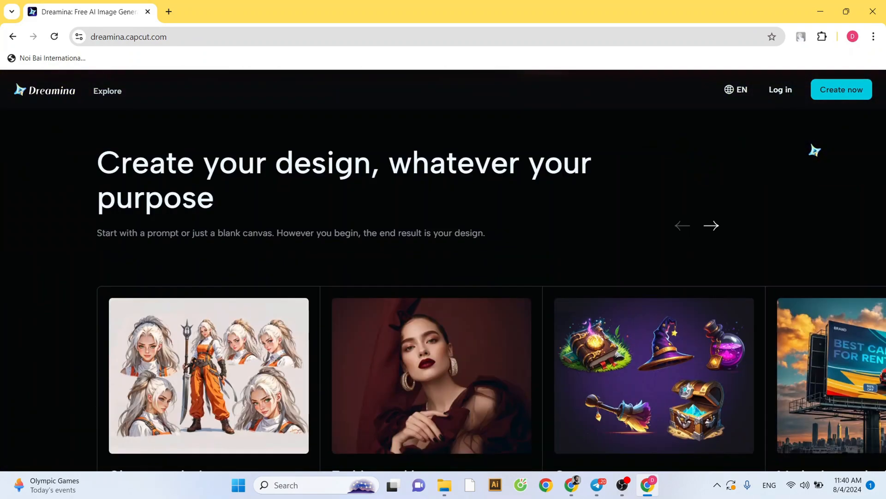
# Step: Scroll down the Dreamina landing page and choose 'Try it now' under Text to image
pyautogui.scroll(-3)
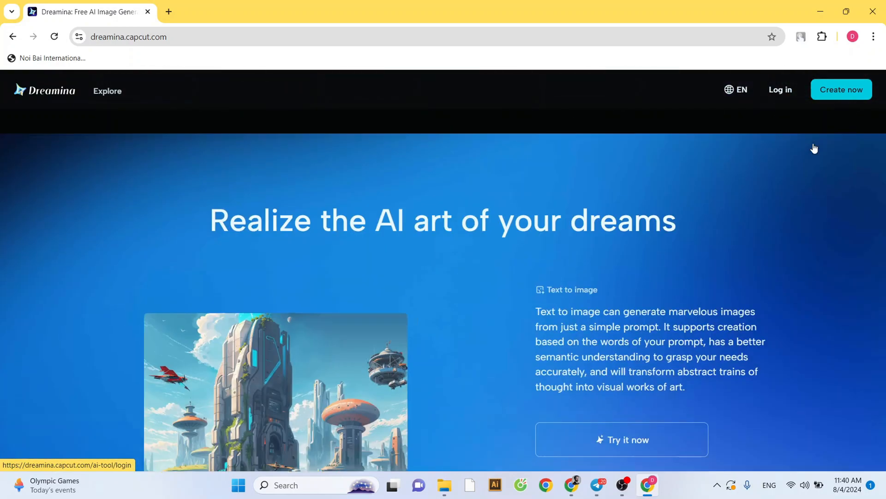
pyautogui.scroll(-3)
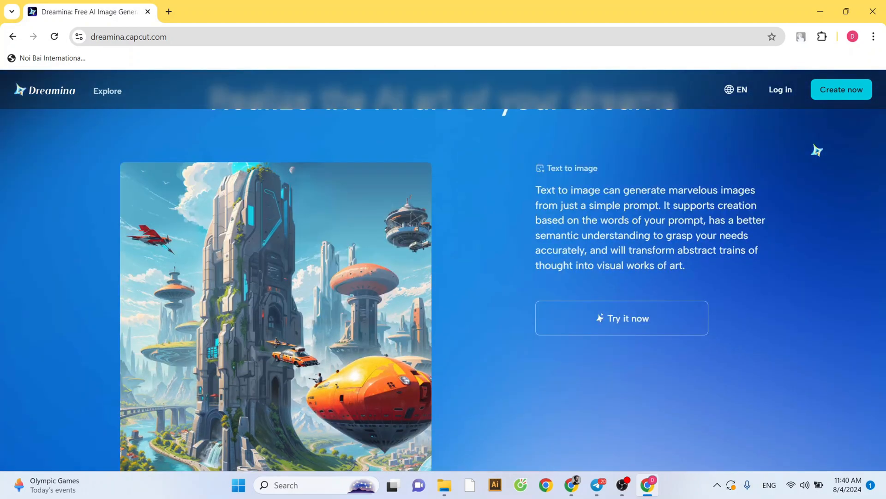
pyautogui.scroll(-3)
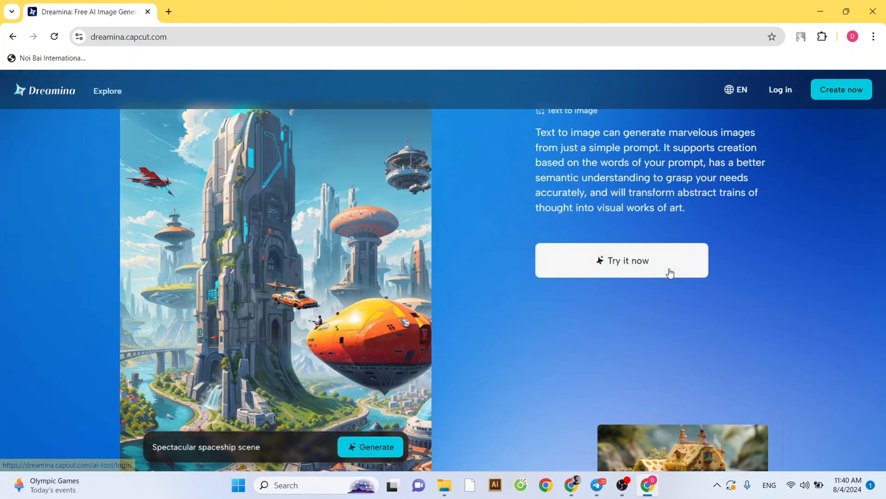
pyautogui.click(622, 261)
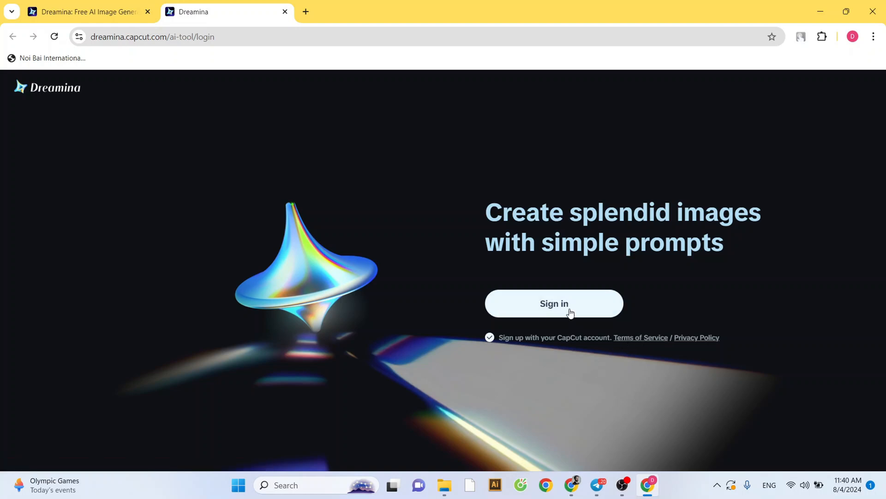
# Step: Sign in with Google, pick the account, confirm for capcut.com, and select the birth Year field
pyautogui.click(553, 304)
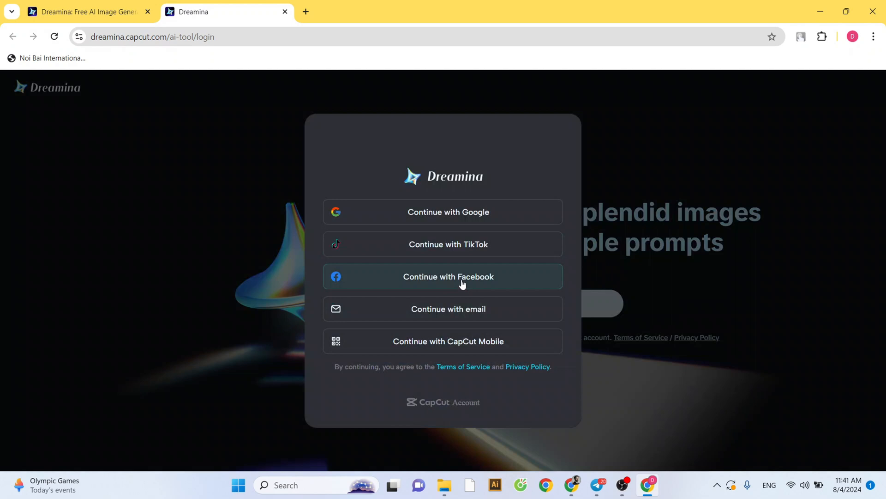
pyautogui.click(447, 212)
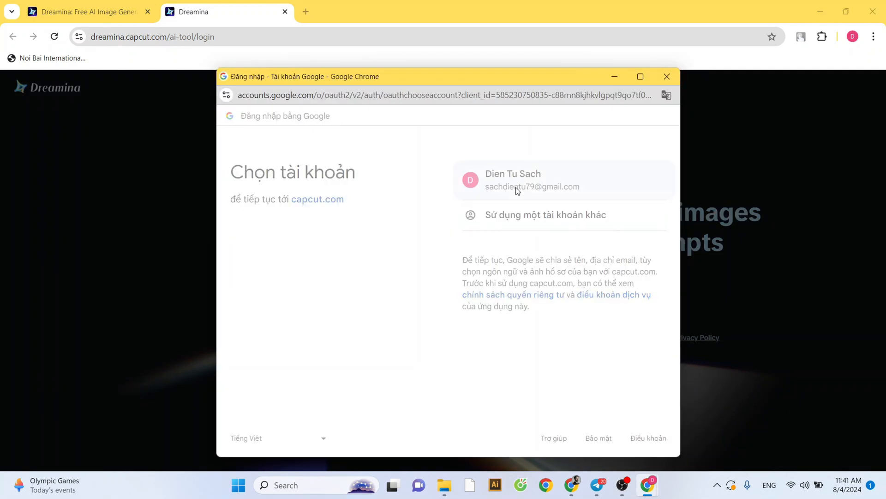
pyautogui.click(531, 179)
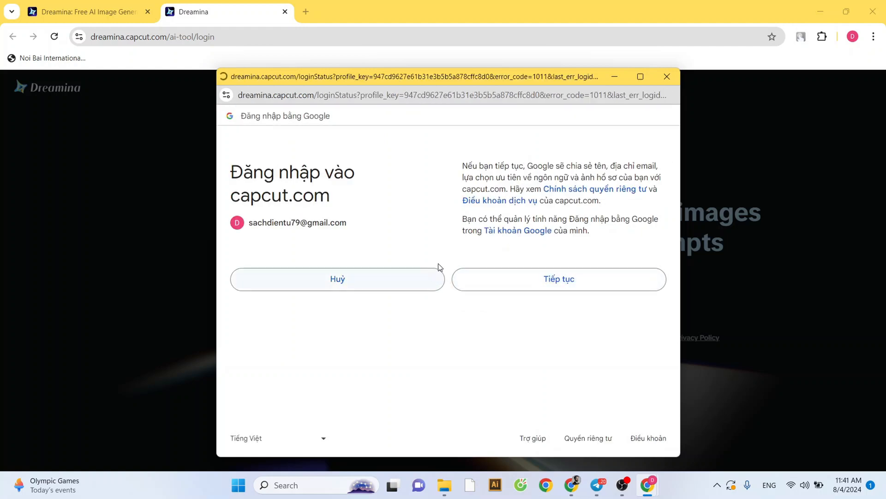
pyautogui.click(557, 279)
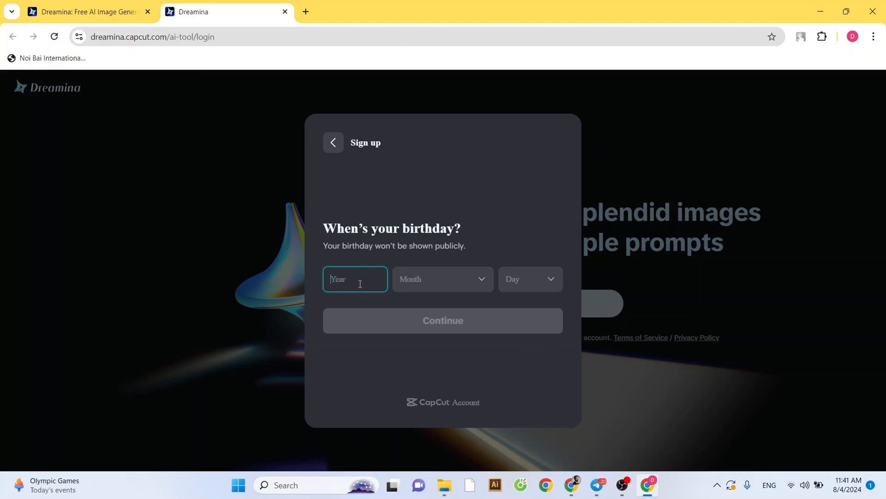
pyautogui.click(529, 279)
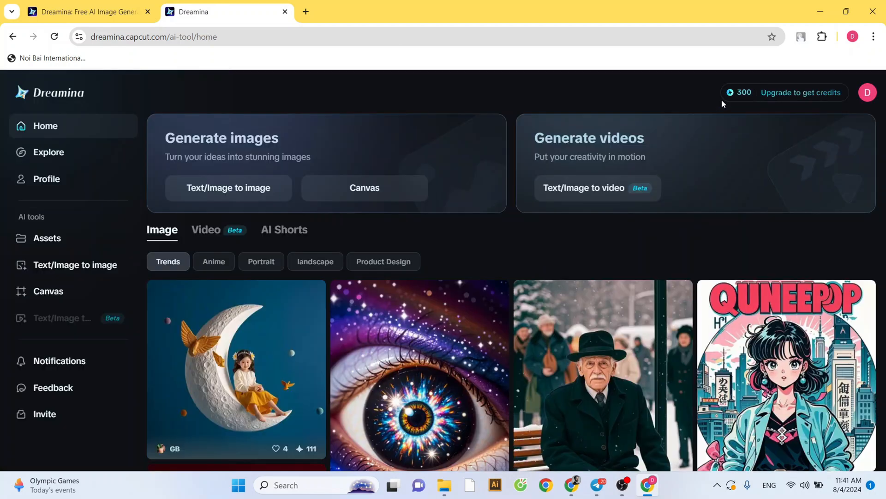
pyautogui.moveTo(743, 92)
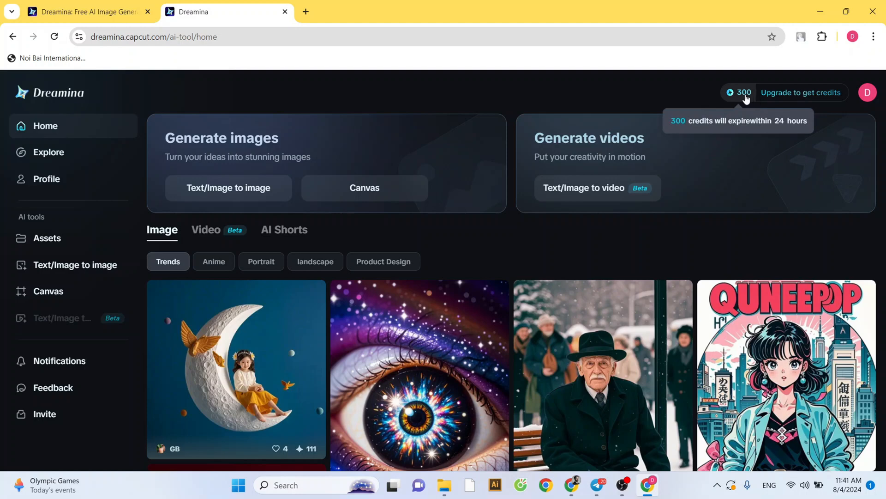
pyautogui.click(745, 92)
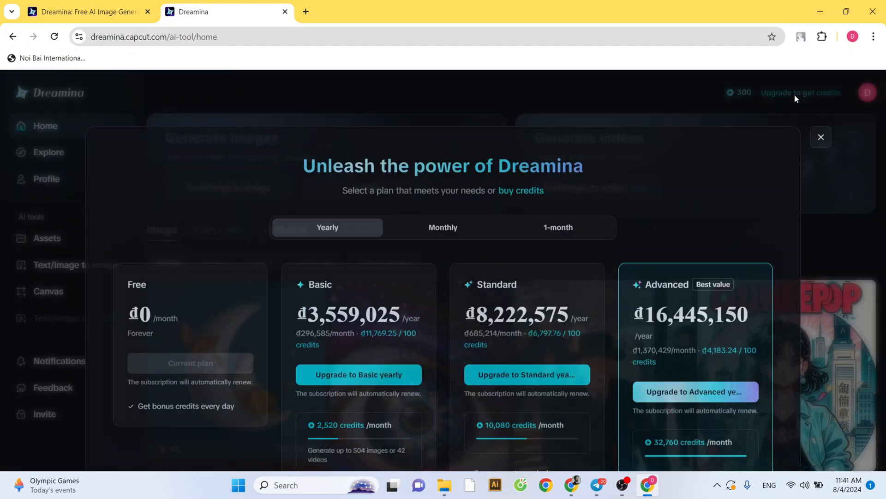
pyautogui.scroll(-3)
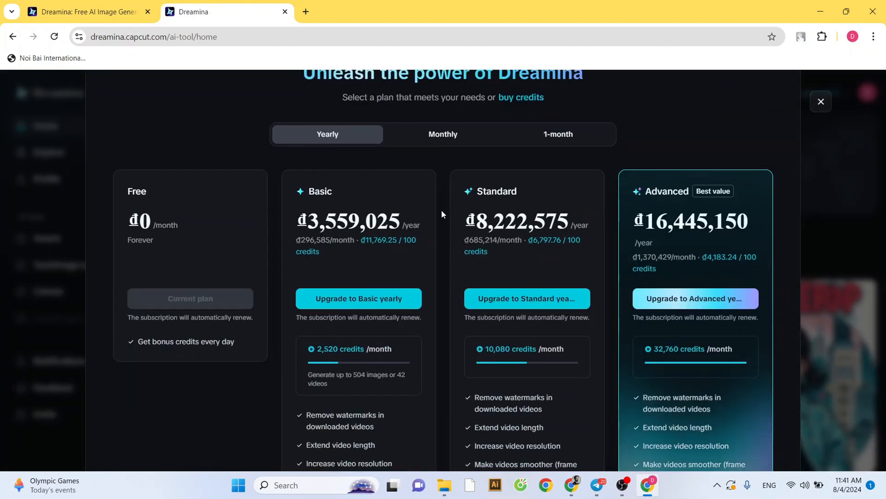
pyautogui.click(444, 133)
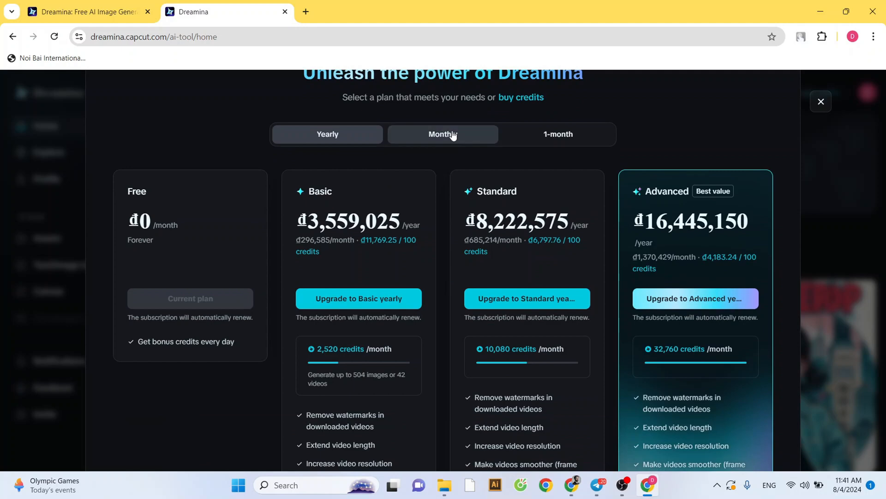
pyautogui.click(443, 134)
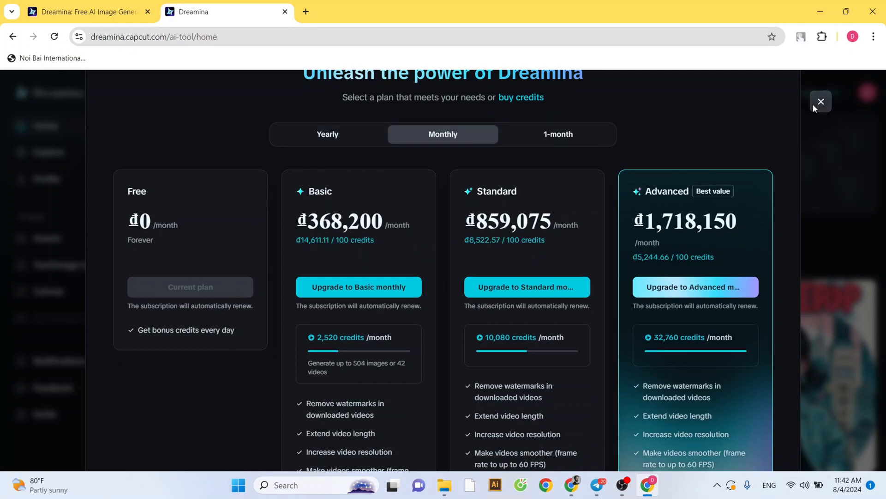
pyautogui.click(820, 102)
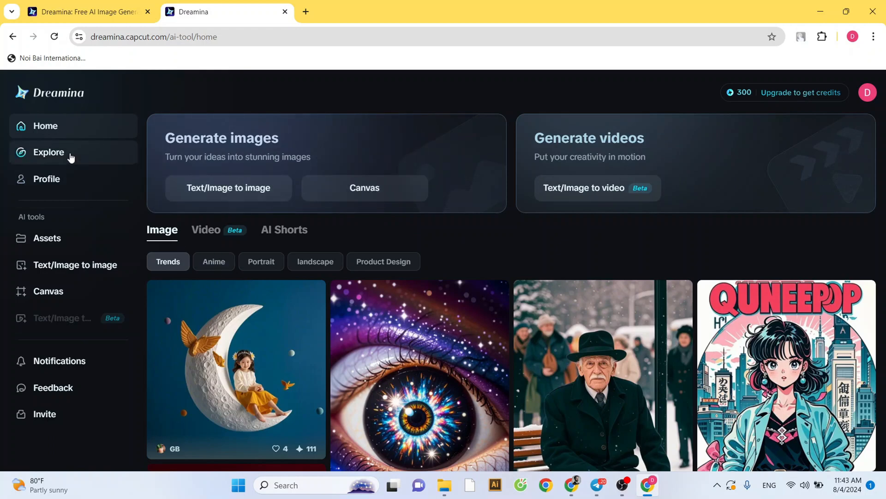
# Step: Browse the Explore gallery, then view and close the princess image's prompt details
pyautogui.click(48, 152)
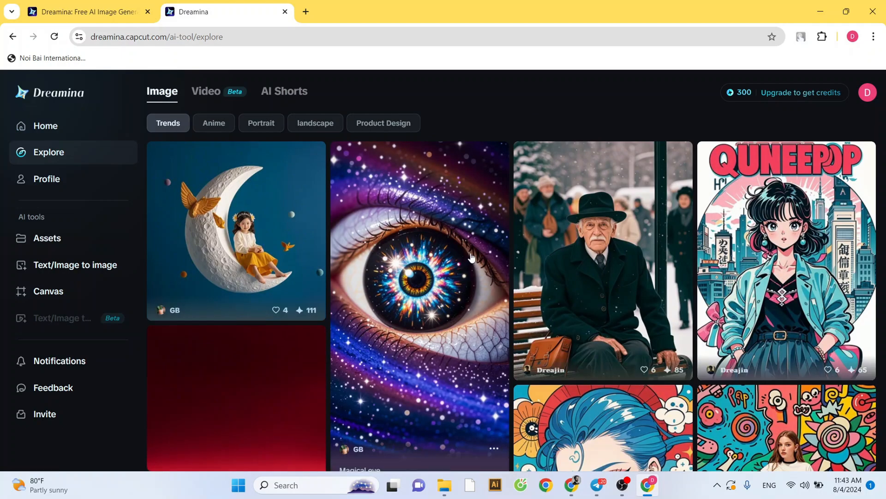
pyautogui.scroll(-3)
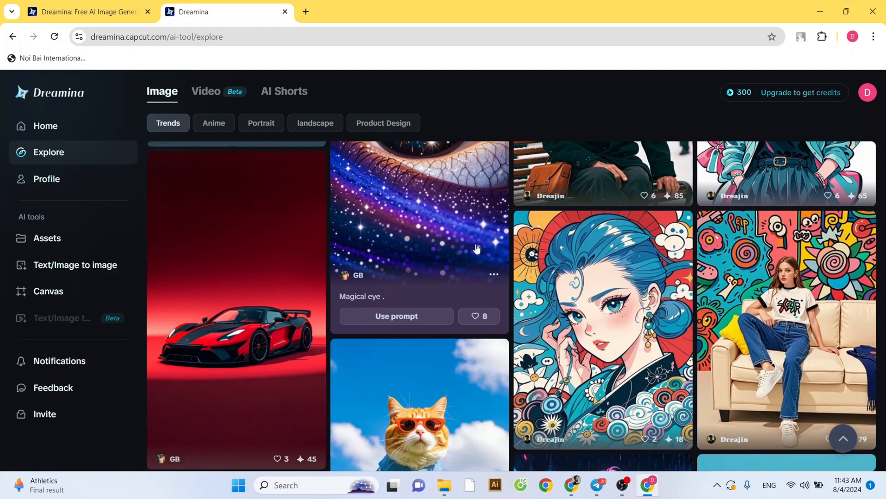
pyautogui.scroll(-3)
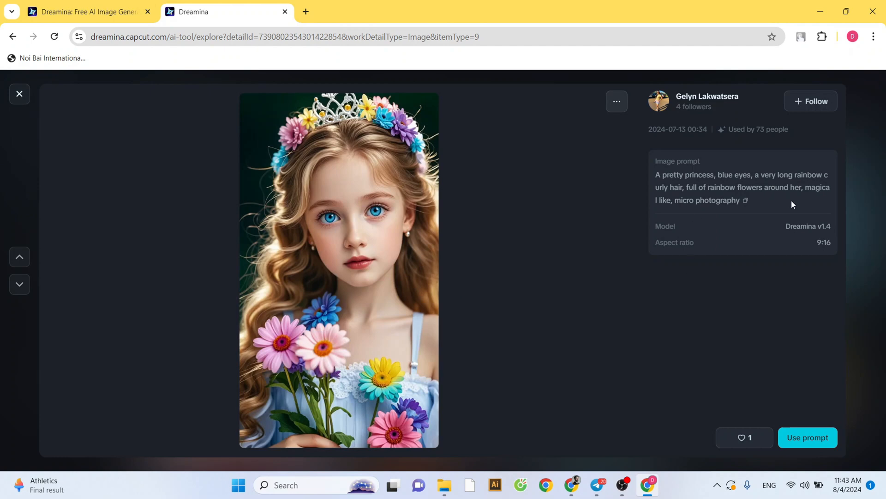
pyautogui.moveTo(773, 237)
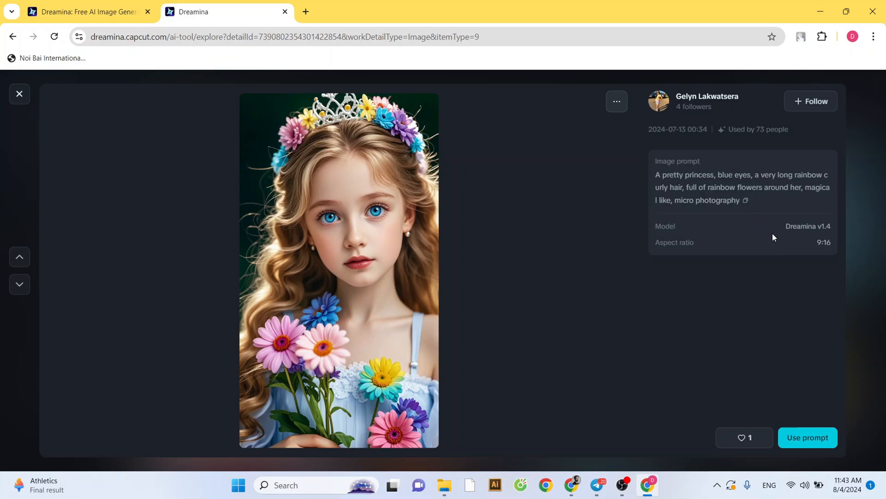
pyautogui.moveTo(805, 362)
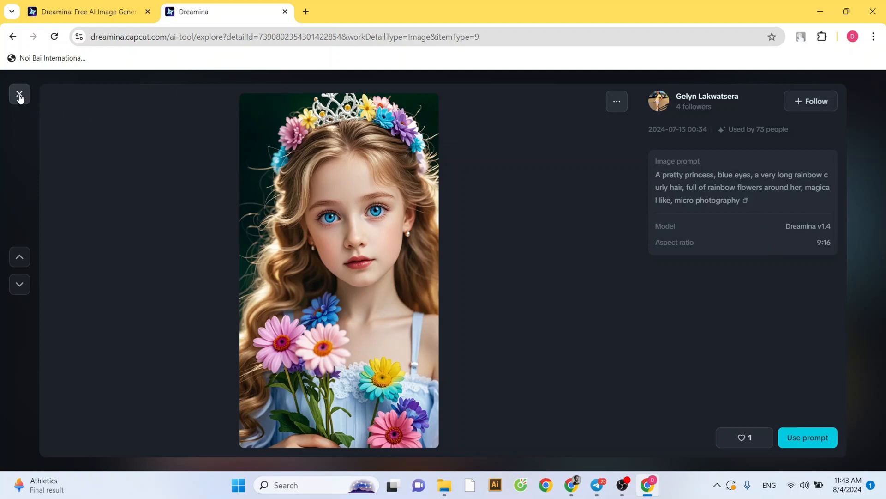
pyautogui.click(20, 94)
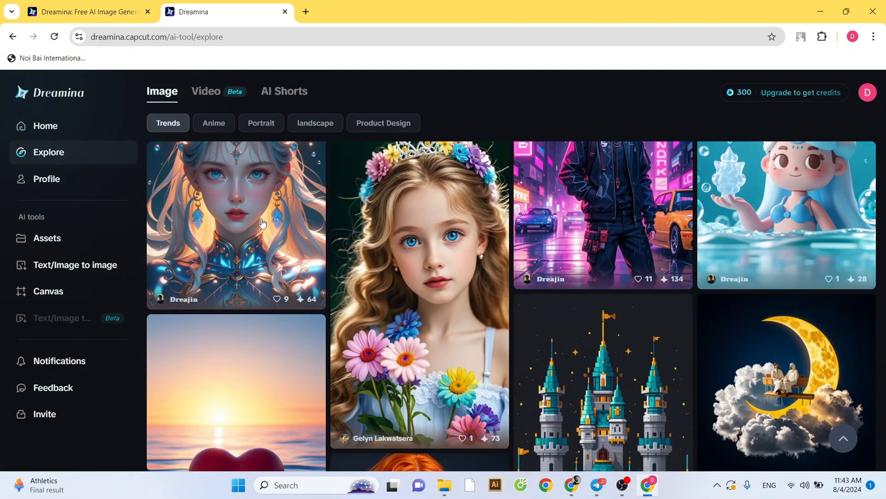
# Step: Visit the Profile page and the empty Assets library, then return Home
pyautogui.click(47, 178)
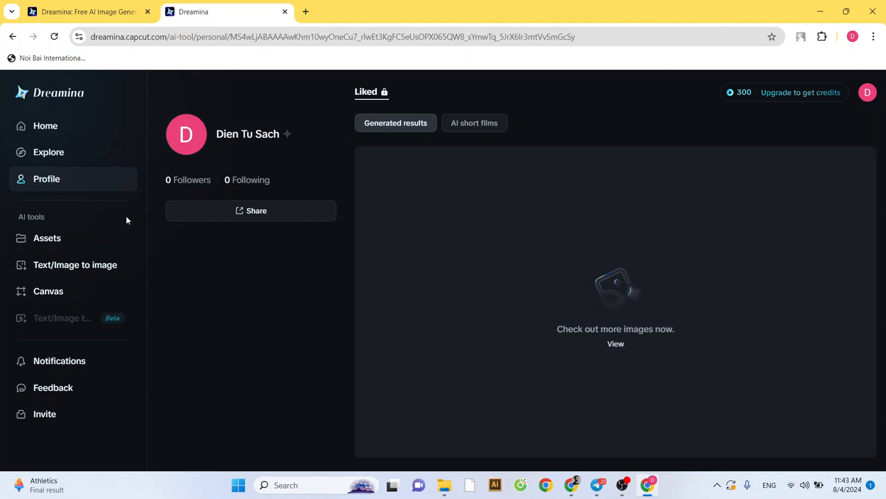
pyautogui.moveTo(23, 223)
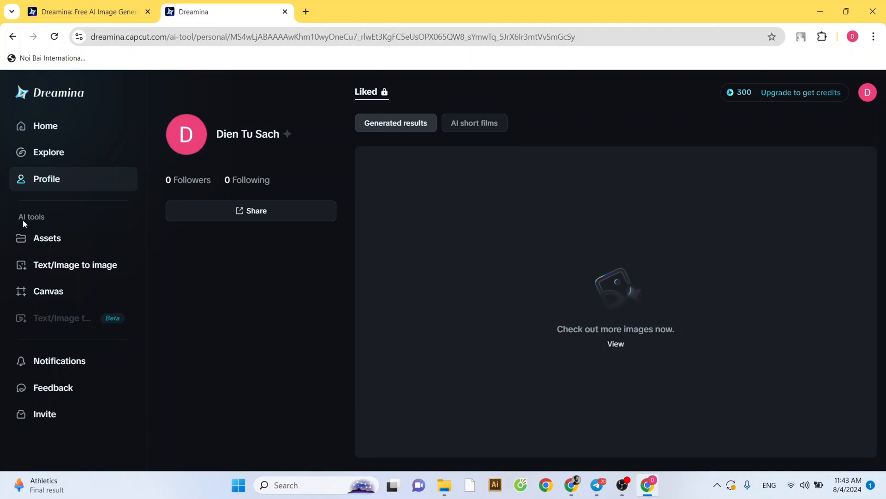
pyautogui.click(47, 238)
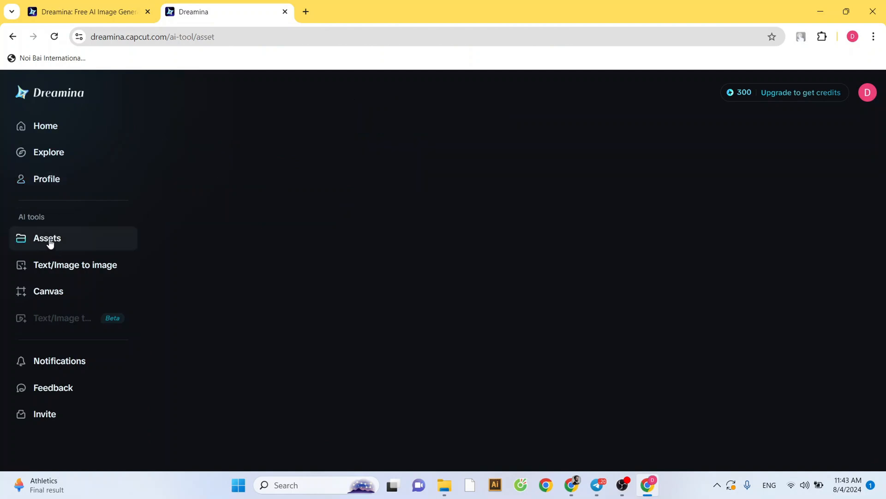
pyautogui.click(47, 237)
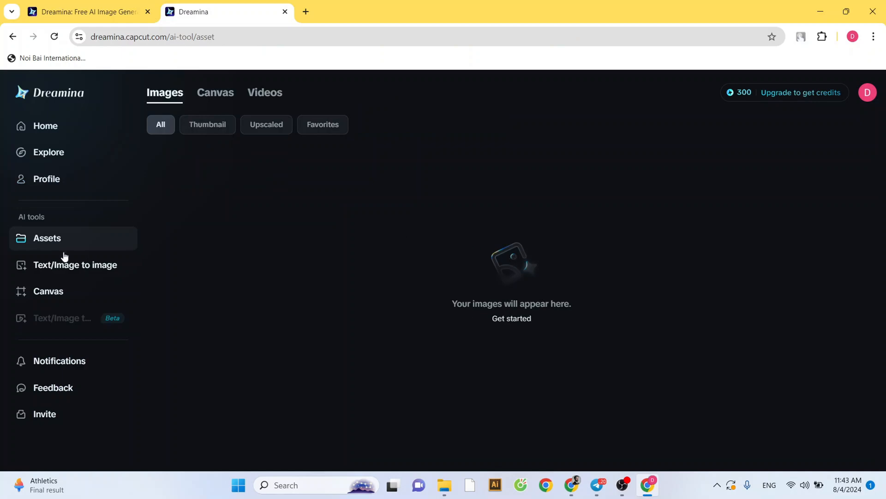
pyautogui.click(45, 126)
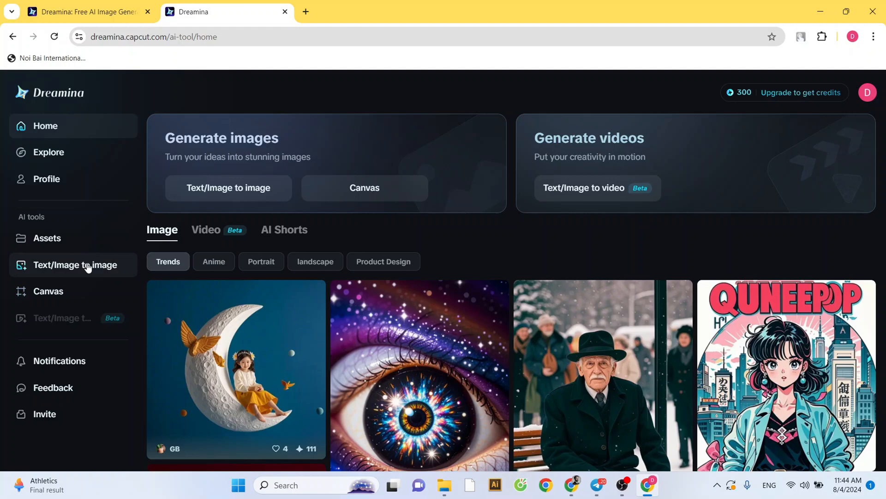
# Step: In the image generator, write the prompt 'a man with brown hair, walking in lush garden.'
pyautogui.click(75, 264)
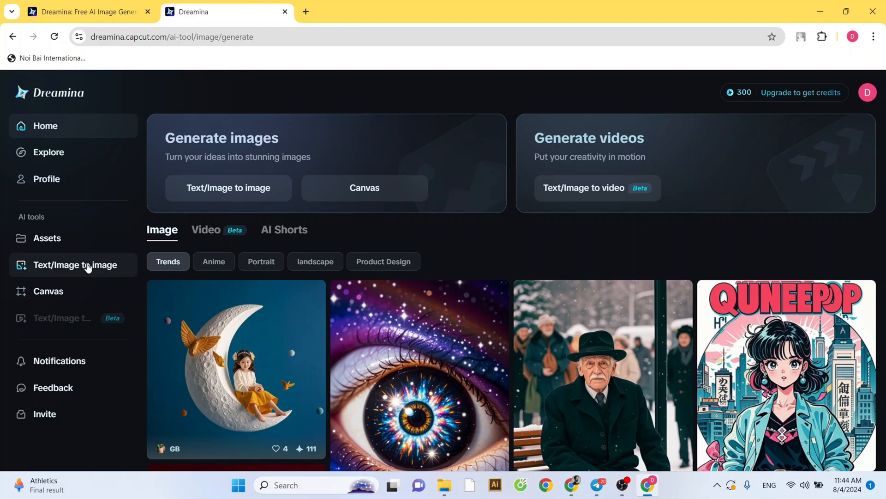
pyautogui.click(75, 265)
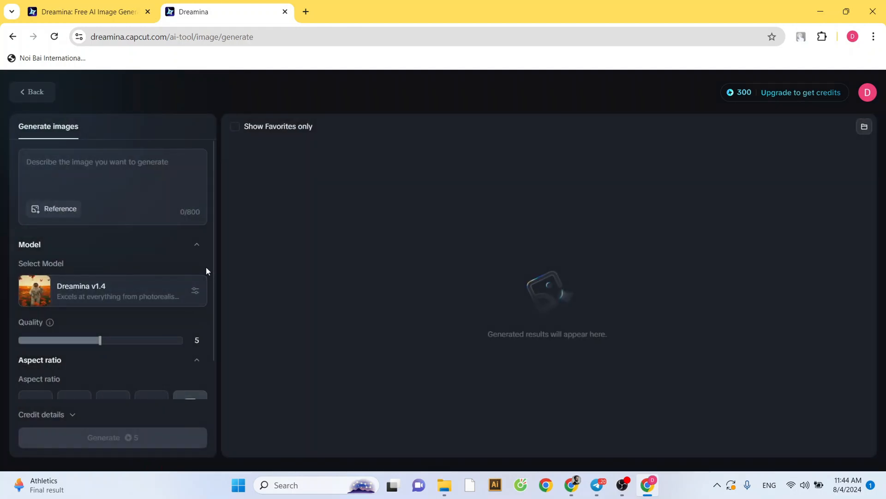
pyautogui.moveTo(229, 294)
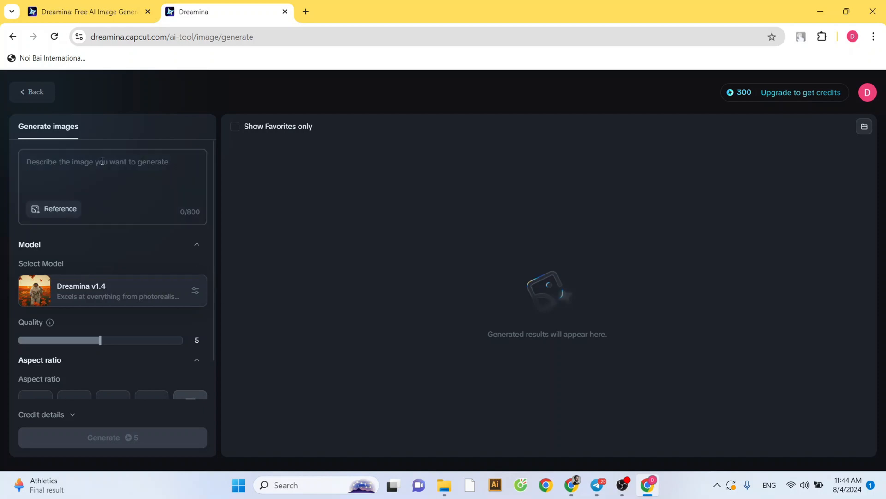
pyautogui.click(101, 161)
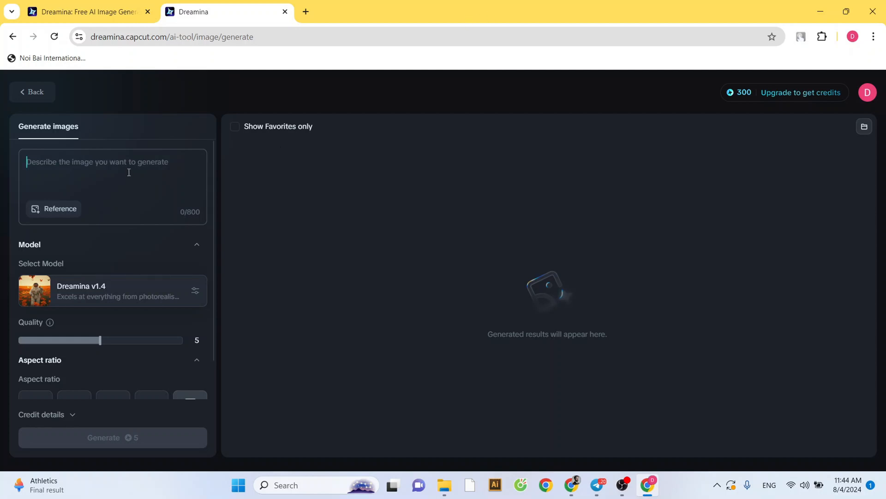
pyautogui.write('a man')
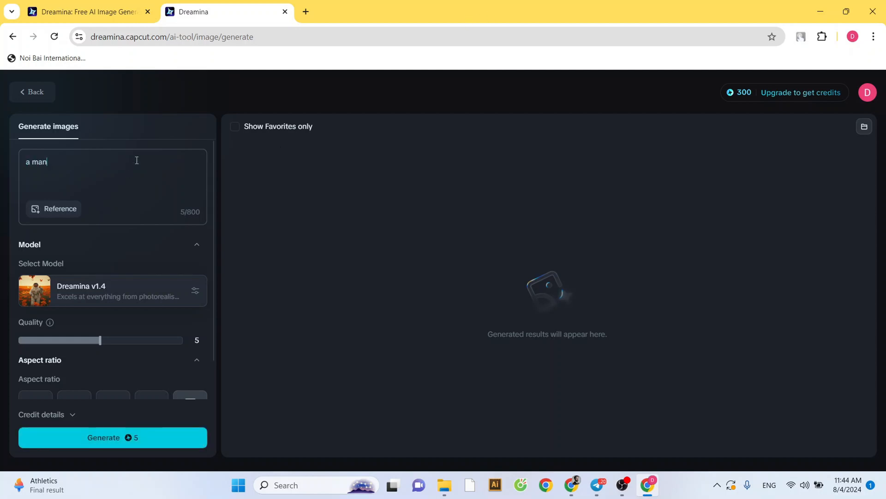
pyautogui.write('walks in the')
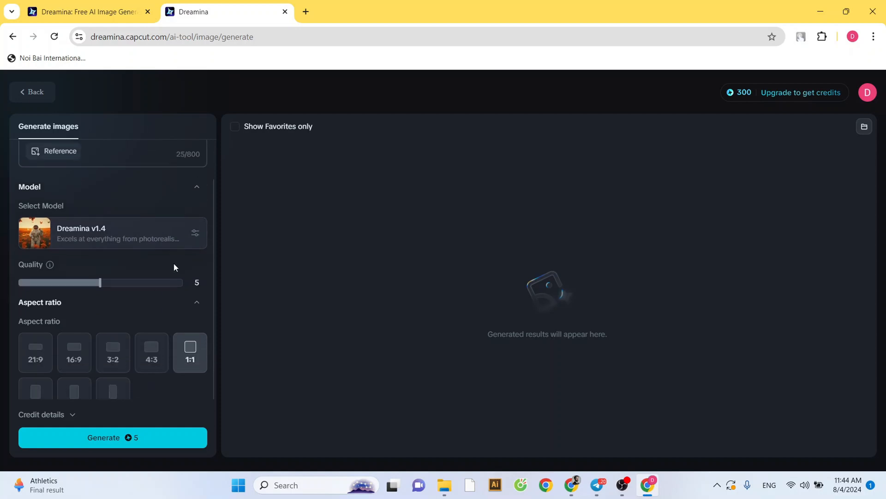
pyautogui.click(113, 232)
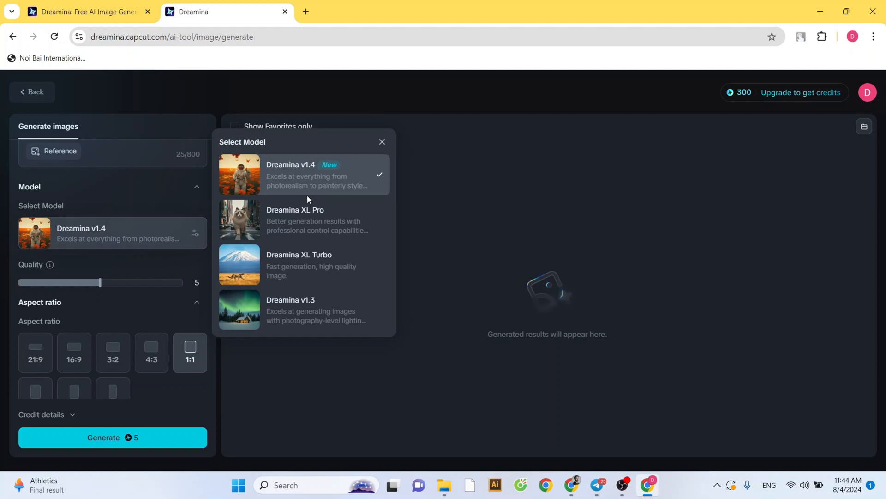
pyautogui.write('a man with brown hair, walking in lush garden.')
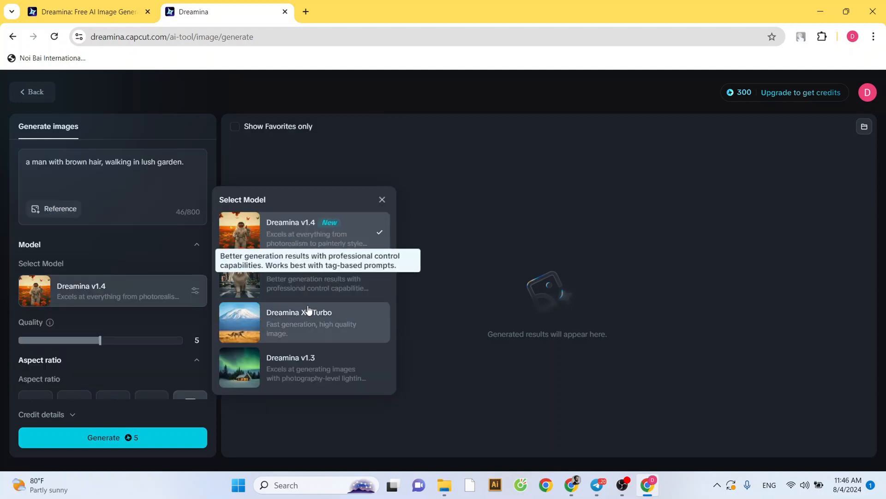
pyautogui.moveTo(287, 307)
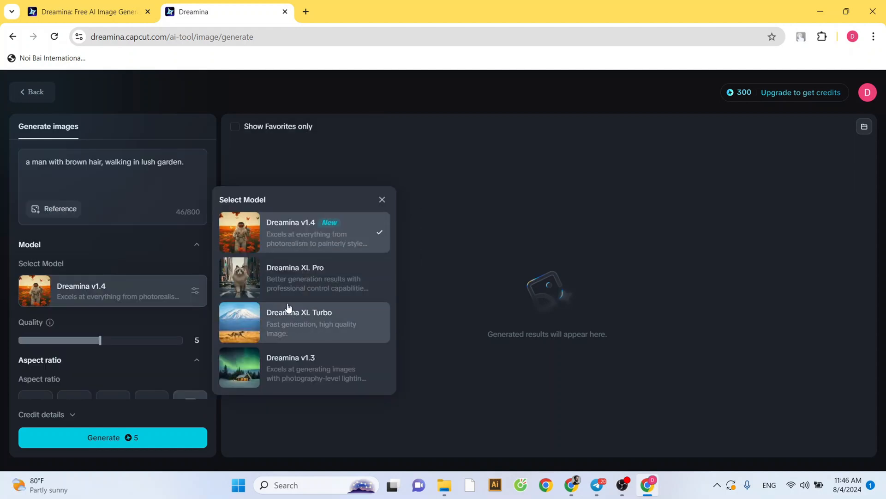
# Step: Keep the default model, set a 16:9 aspect ratio, and generate the images
pyautogui.click(382, 199)
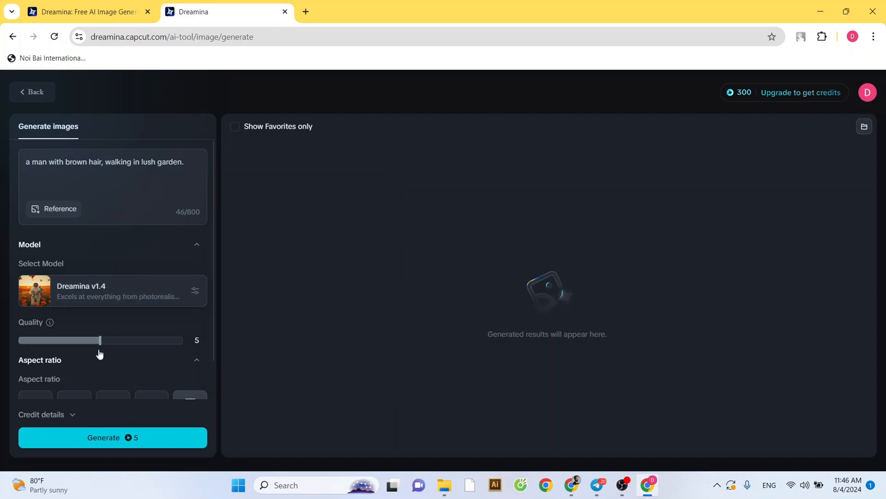
pyautogui.scroll(-3)
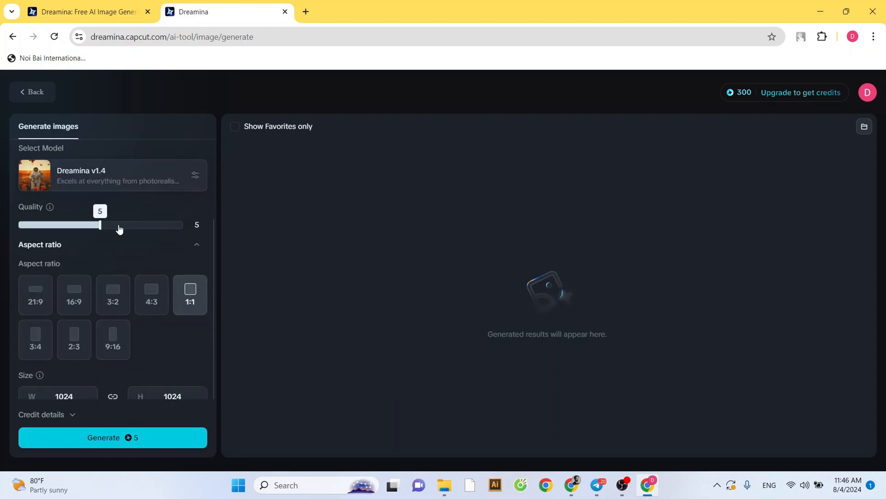
pyautogui.moveTo(100, 224); pyautogui.dragTo(116, 224)
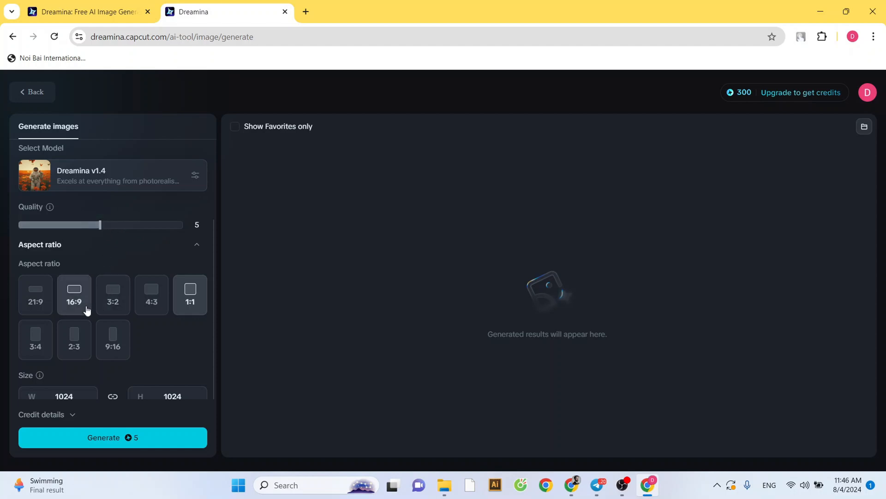
pyautogui.click(113, 340)
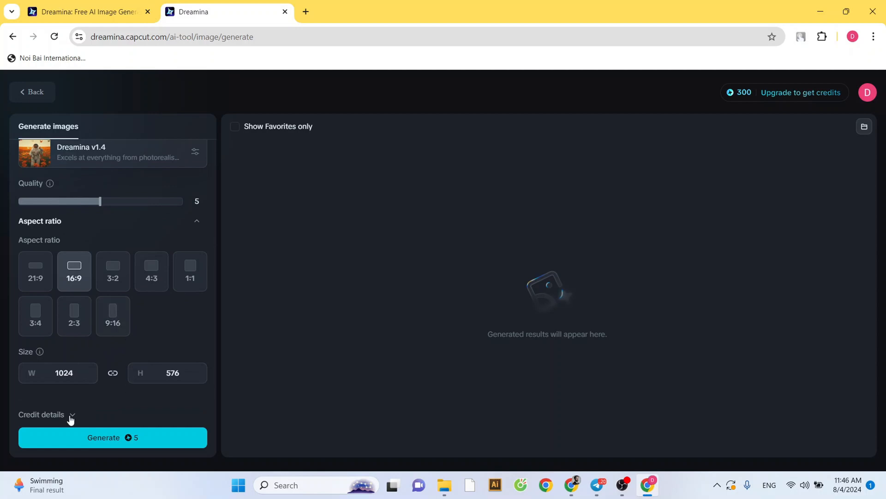
pyautogui.click(46, 413)
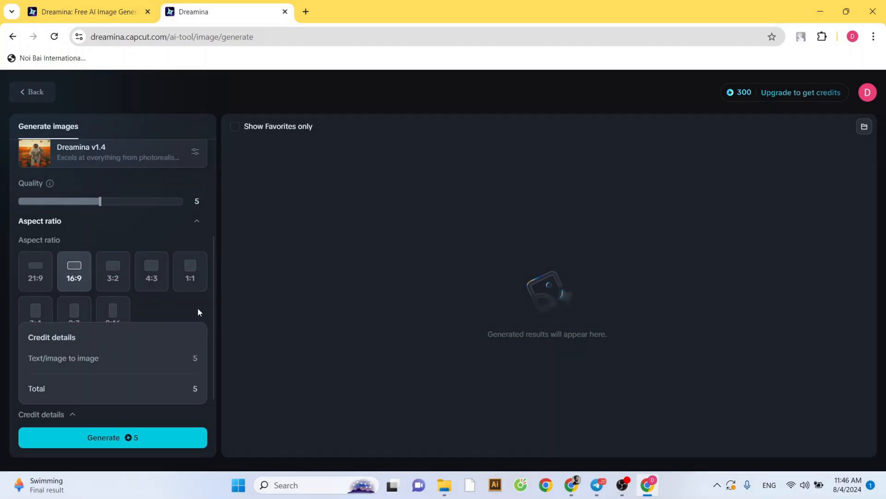
pyautogui.click(112, 437)
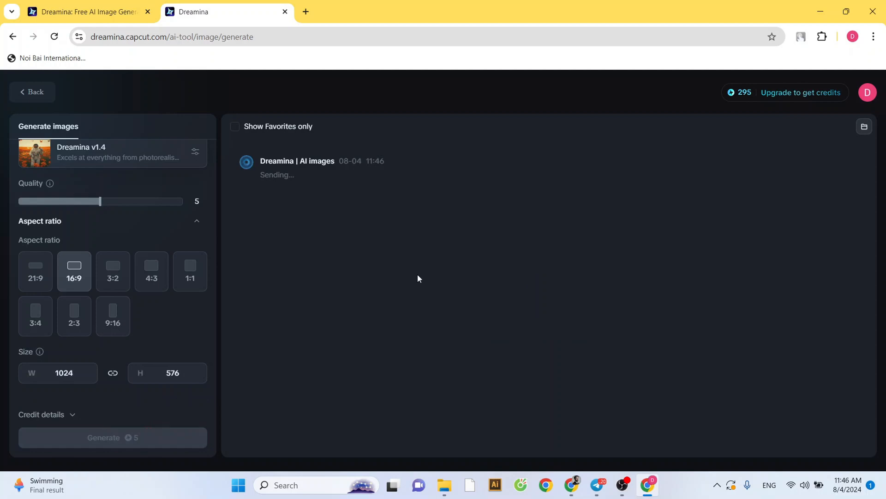
pyautogui.click(112, 437)
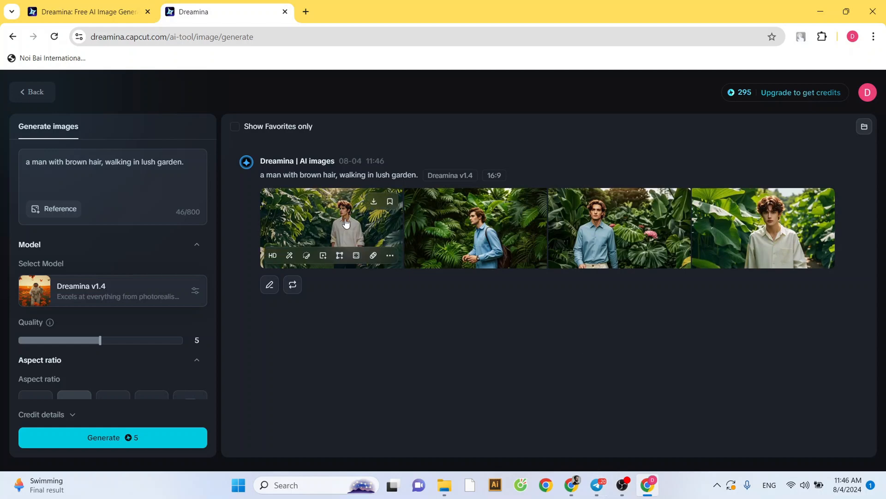
pyautogui.moveTo(346, 222)
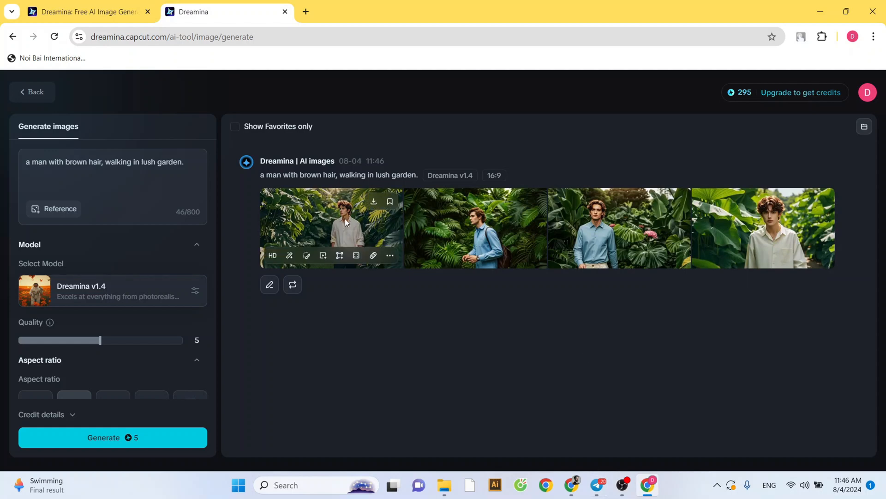
# Step: Append ', style 3d anima' to the prompt, generate, and enlarge the fourth result
pyautogui.click(763, 228)
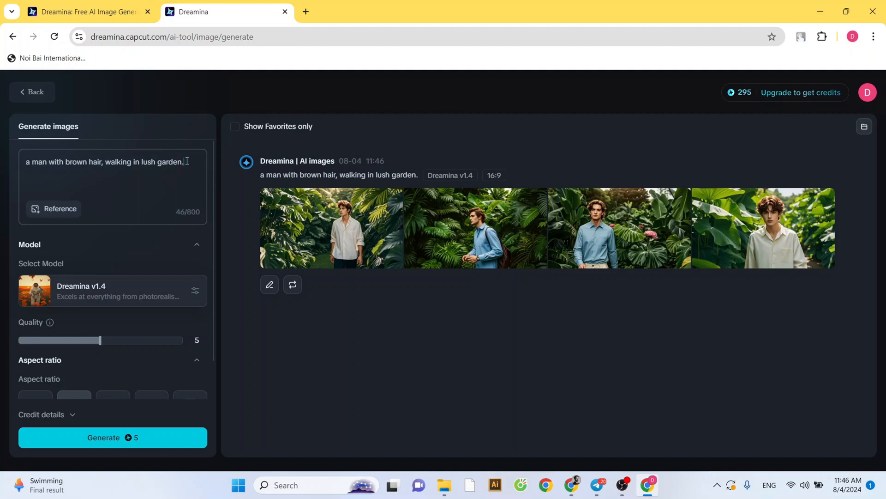
pyautogui.write(', style 3d animate')
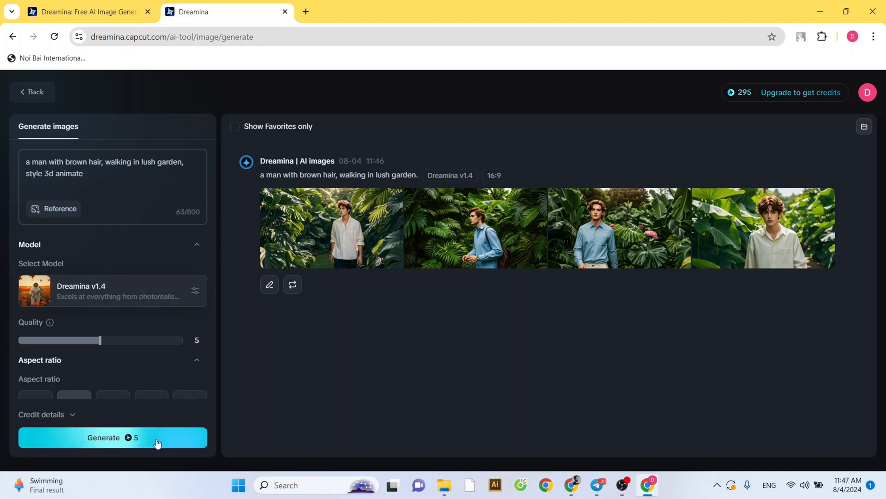
pyautogui.click(113, 438)
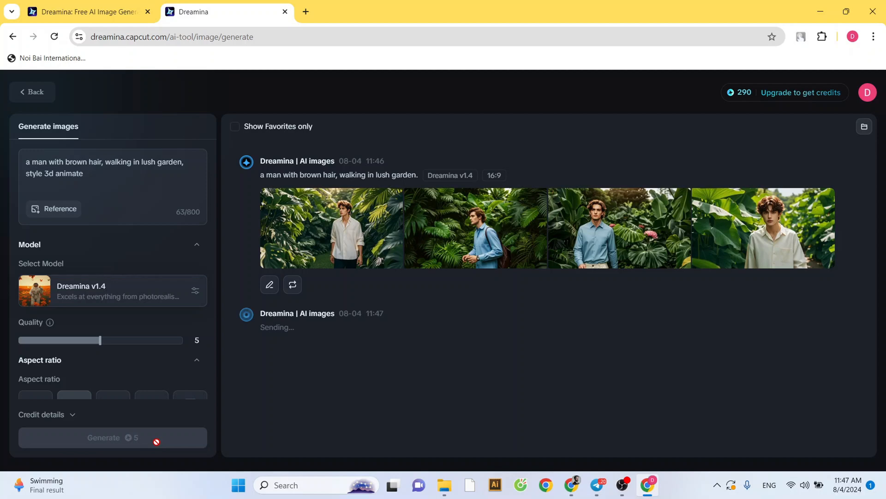
pyautogui.click(112, 437)
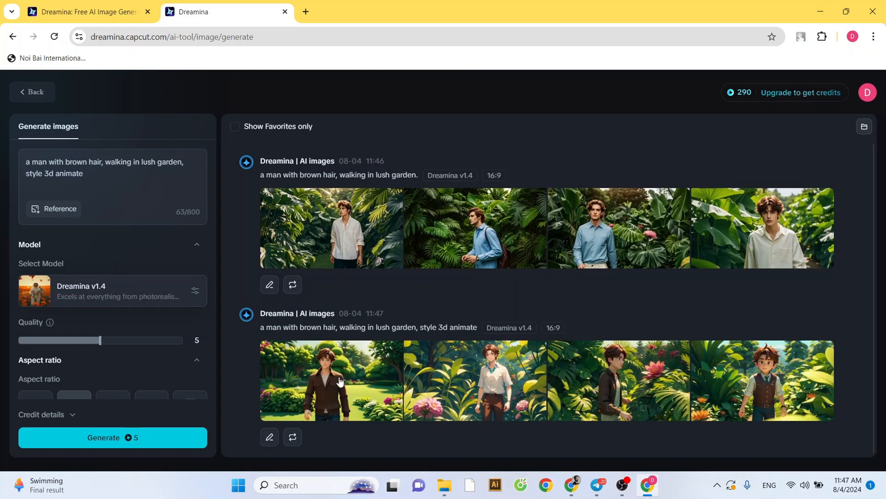
pyautogui.moveTo(495, 388)
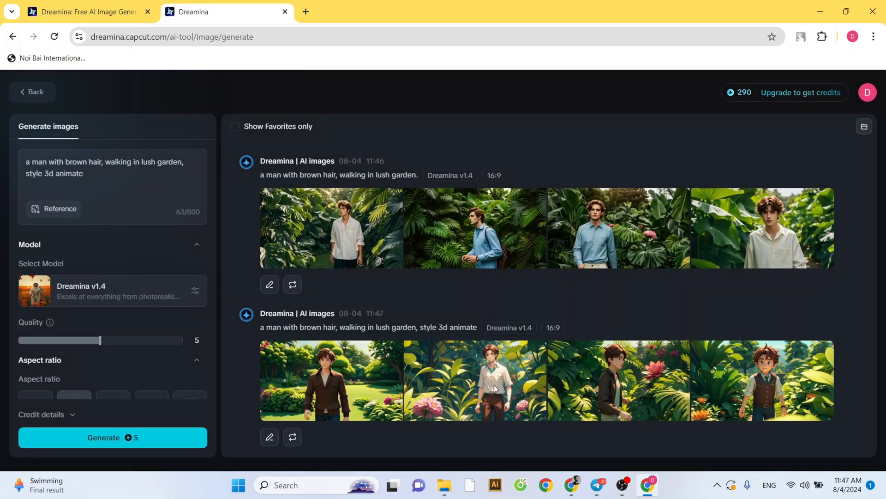
pyautogui.click(473, 379)
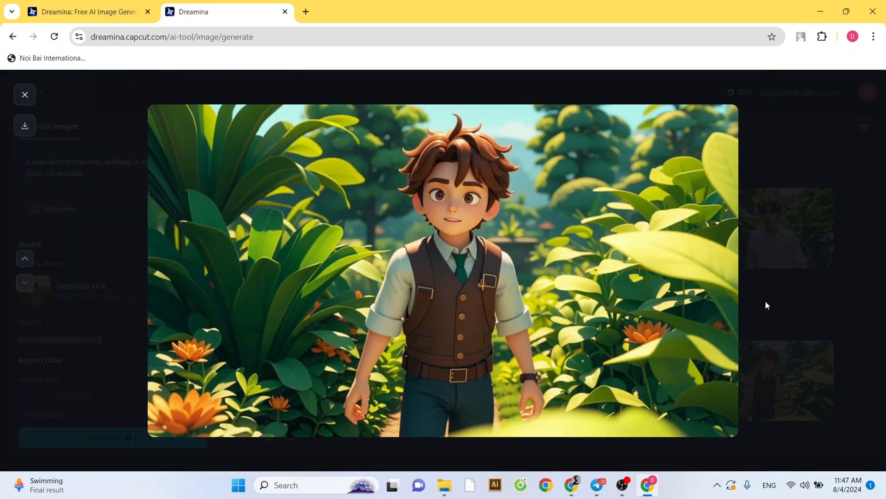
# Step: Load the animated character image as a reference, set it to Human face, and save
pyautogui.click(25, 94)
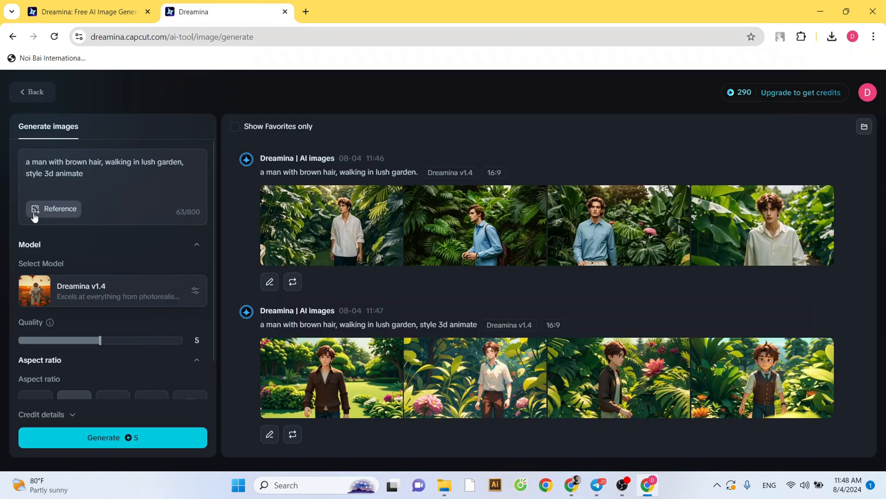
pyautogui.click(53, 208)
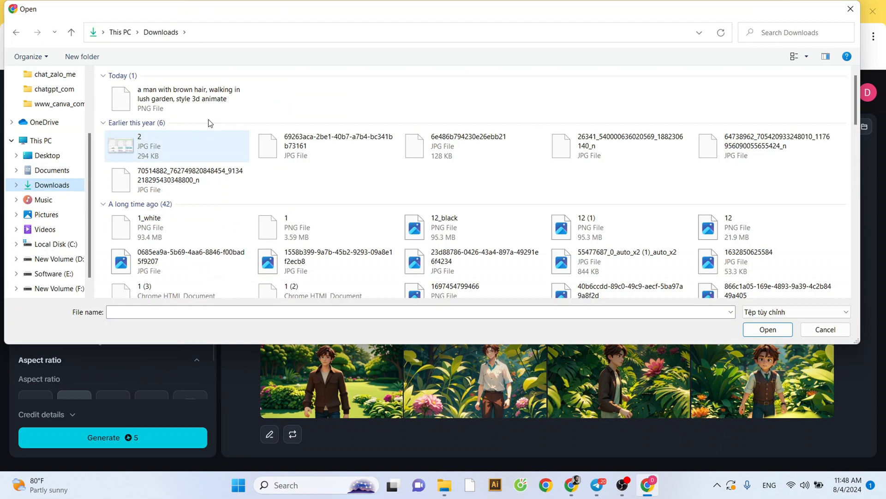
pyautogui.click(824, 329)
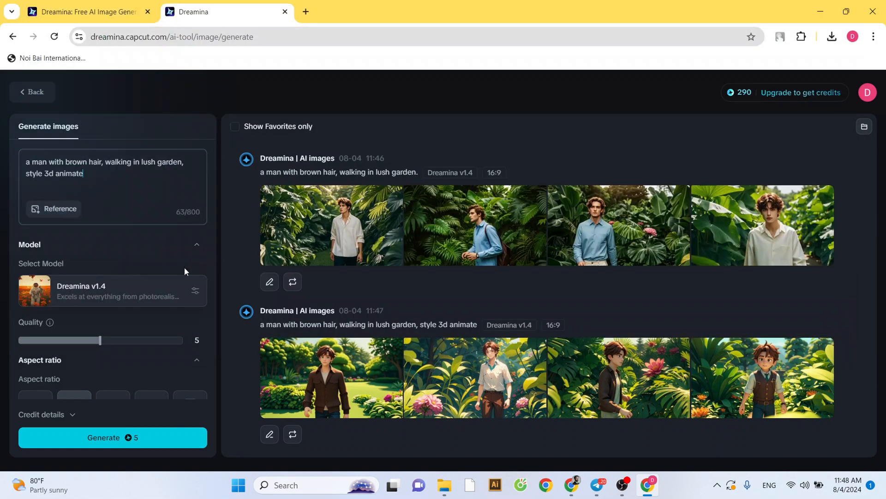
pyautogui.click(60, 209)
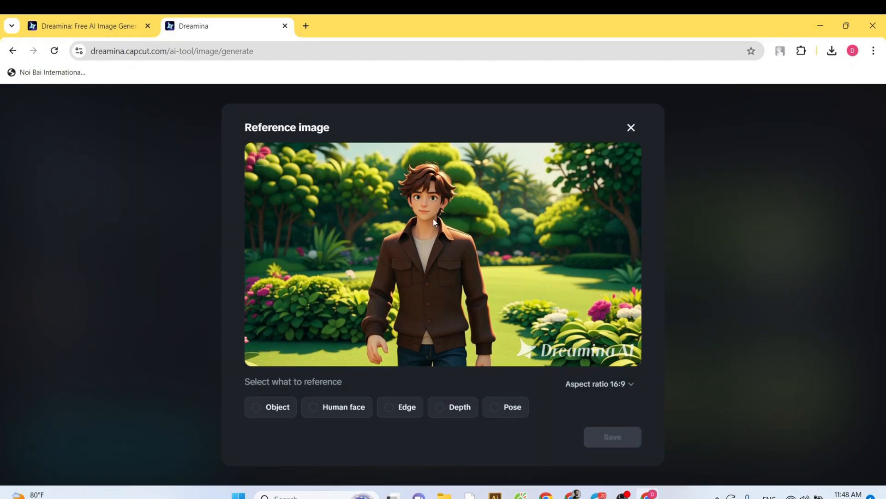
pyautogui.click(344, 406)
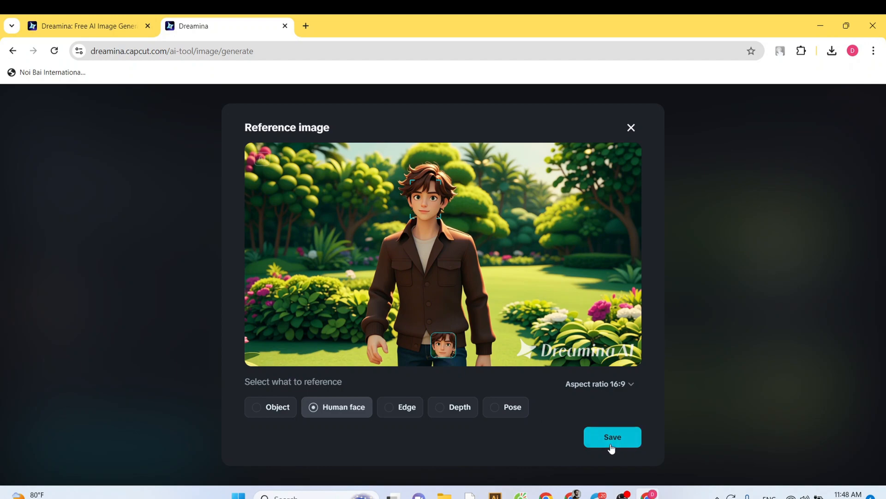
pyautogui.click(612, 436)
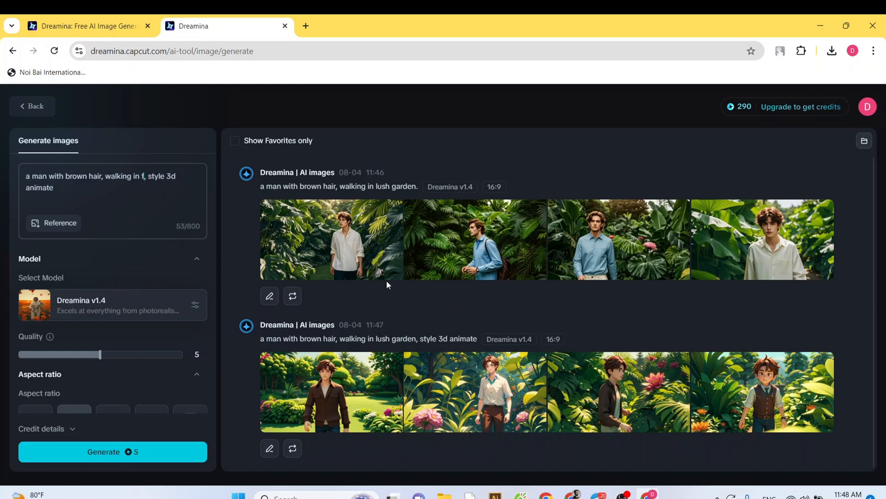
pyautogui.write('orest')
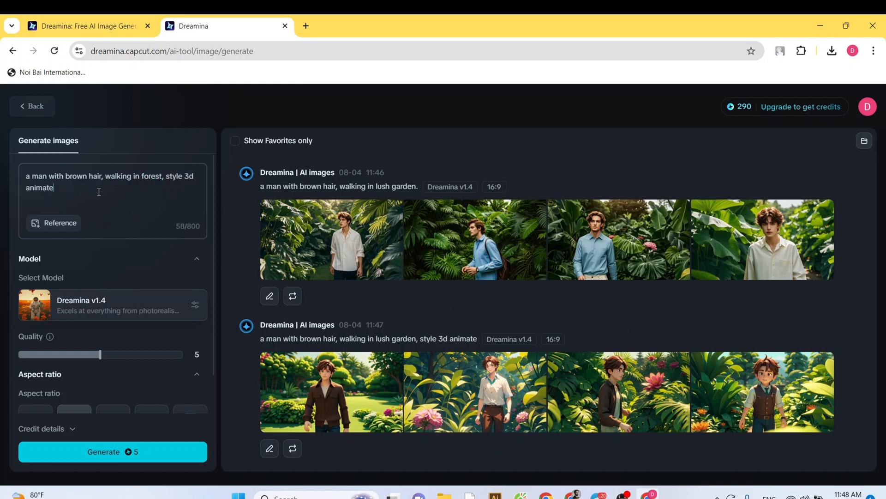
pyautogui.scroll(-3)
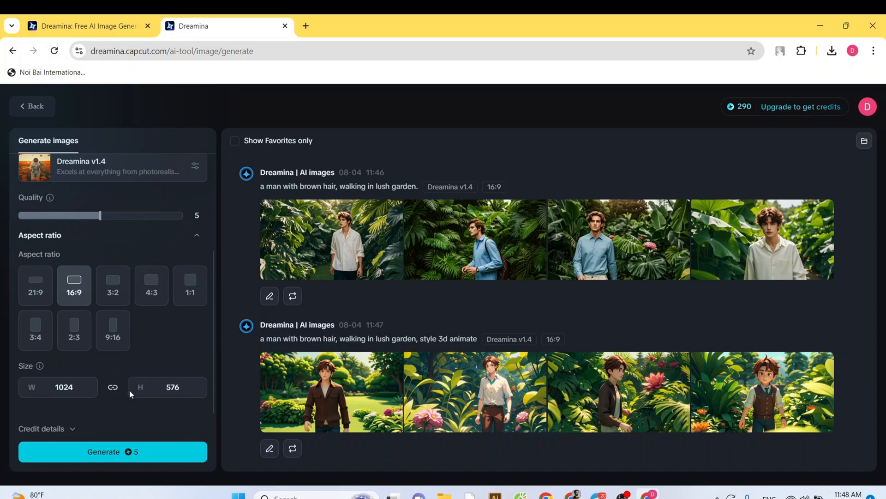
pyautogui.click(71, 428)
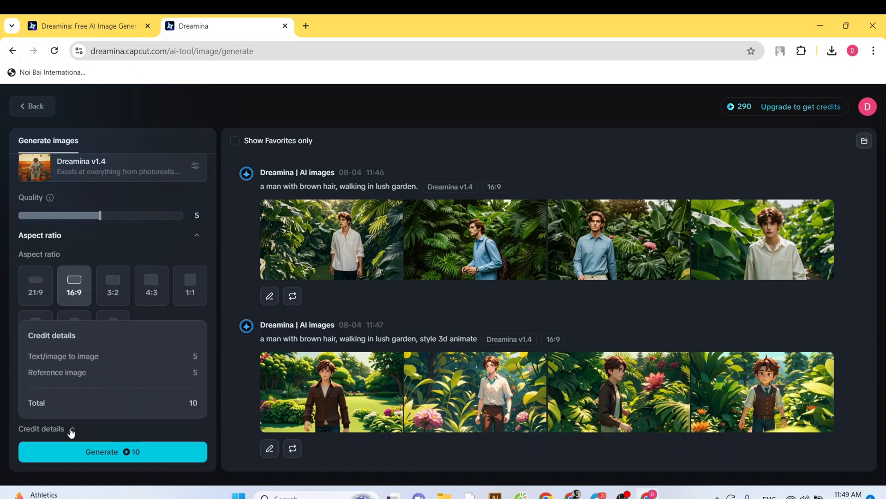
pyautogui.click(113, 451)
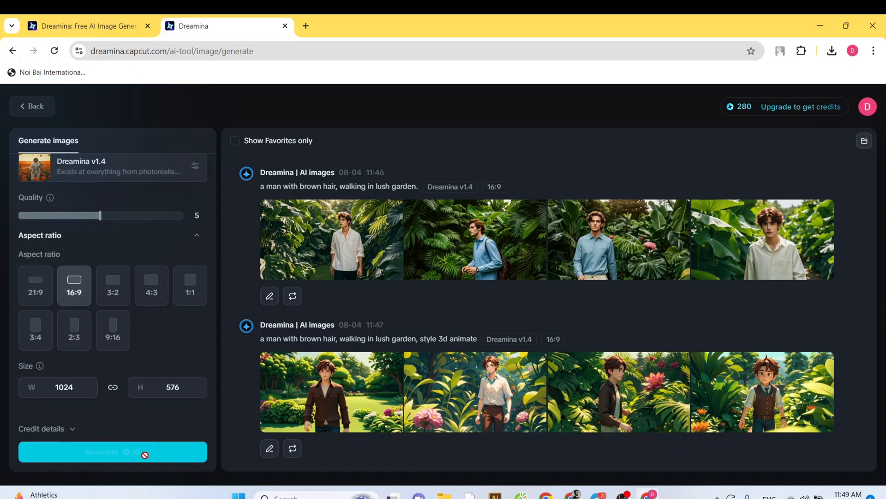
pyautogui.click(112, 451)
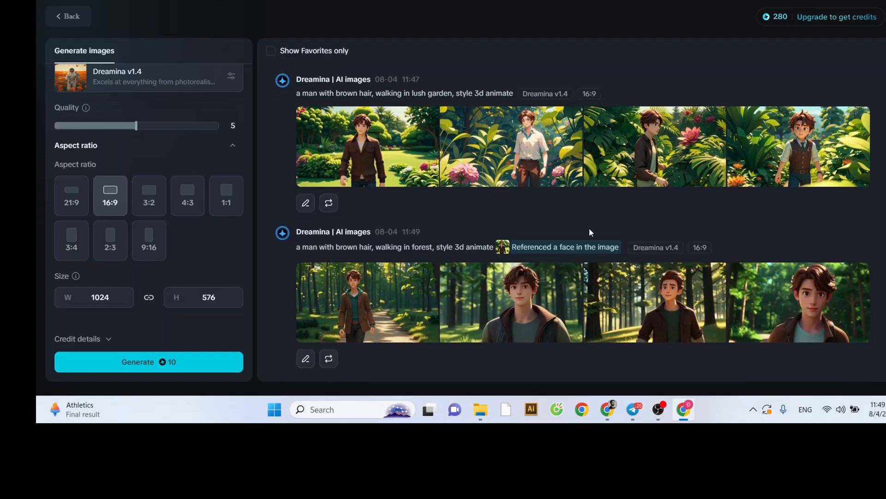
pyautogui.moveTo(382, 286)
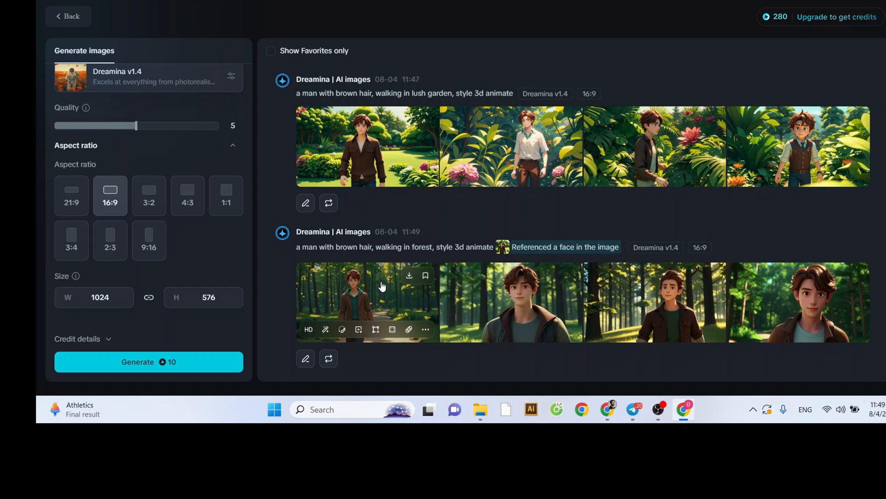
pyautogui.click(366, 301)
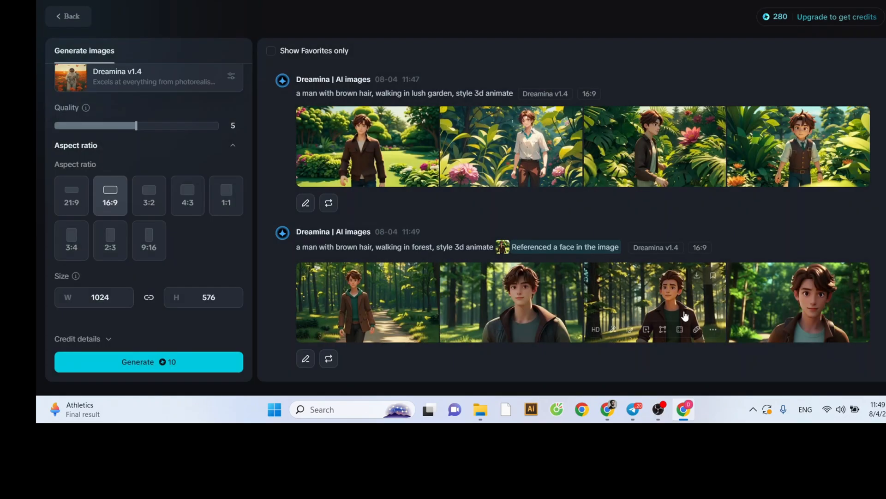
pyautogui.moveTo(823, 315)
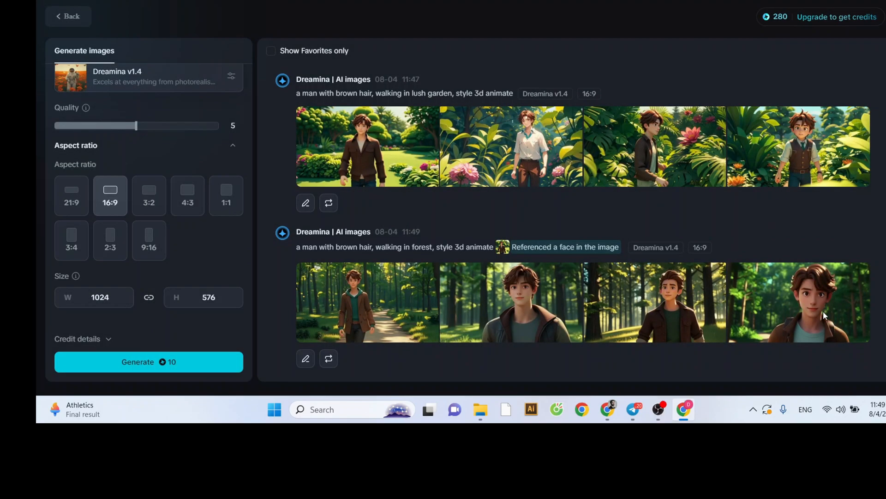
pyautogui.moveTo(474, 287)
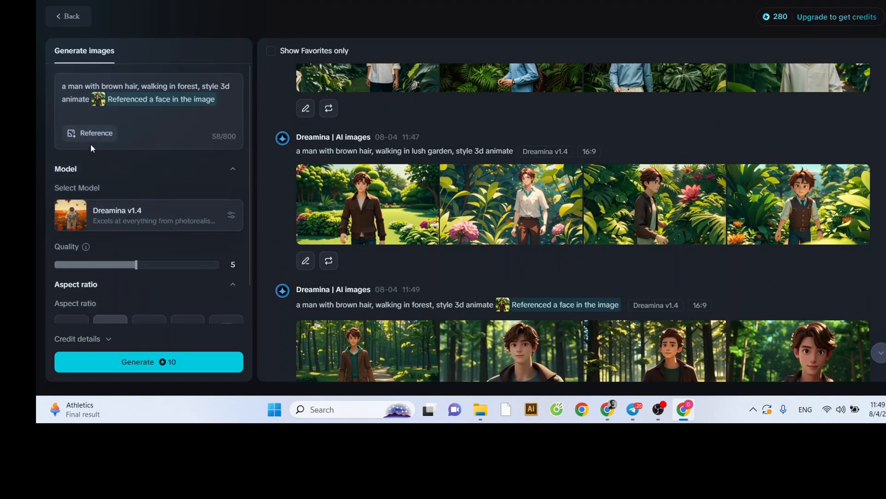
# Step: Load the garden PNG as a reference image, choose Object, and save
pyautogui.click(96, 133)
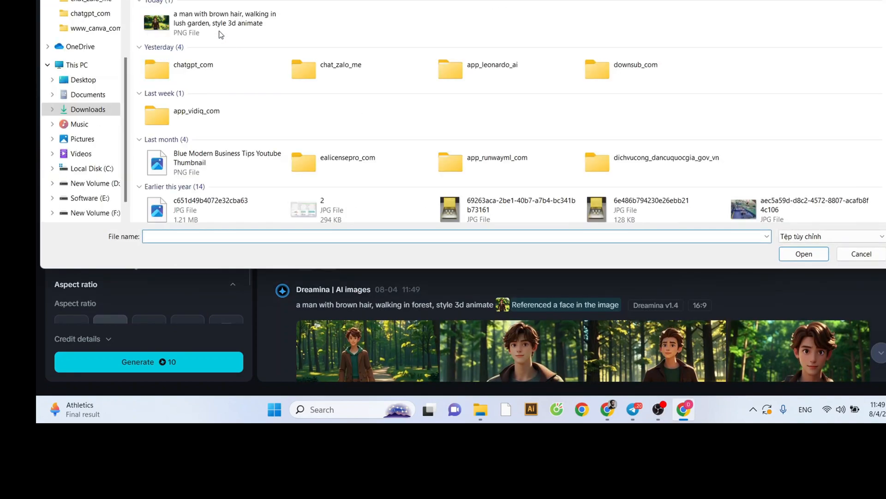
pyautogui.click(803, 254)
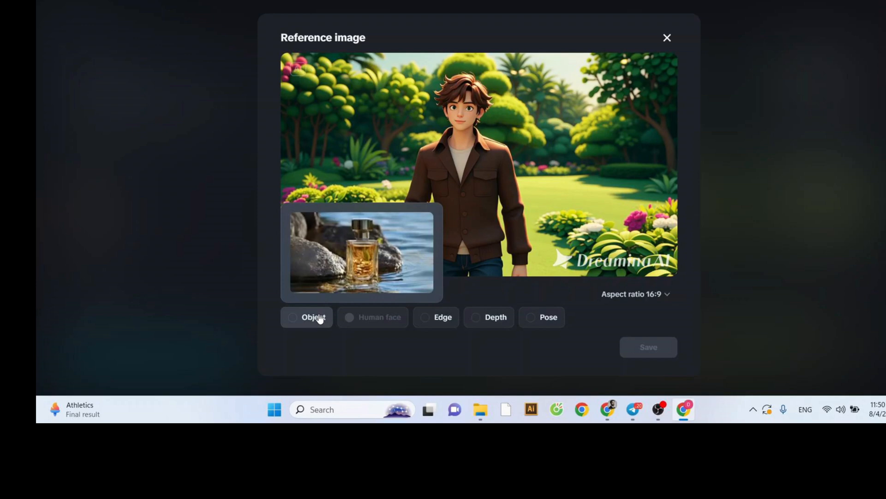
pyautogui.click(292, 317)
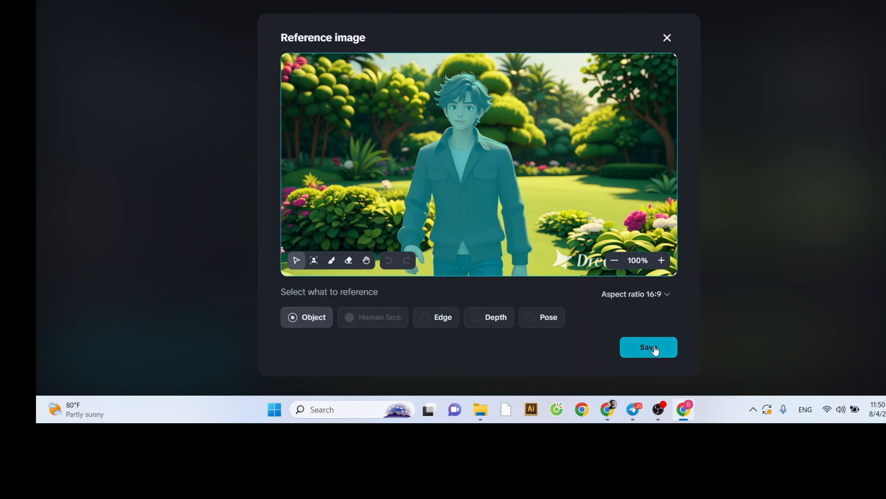
pyautogui.click(647, 347)
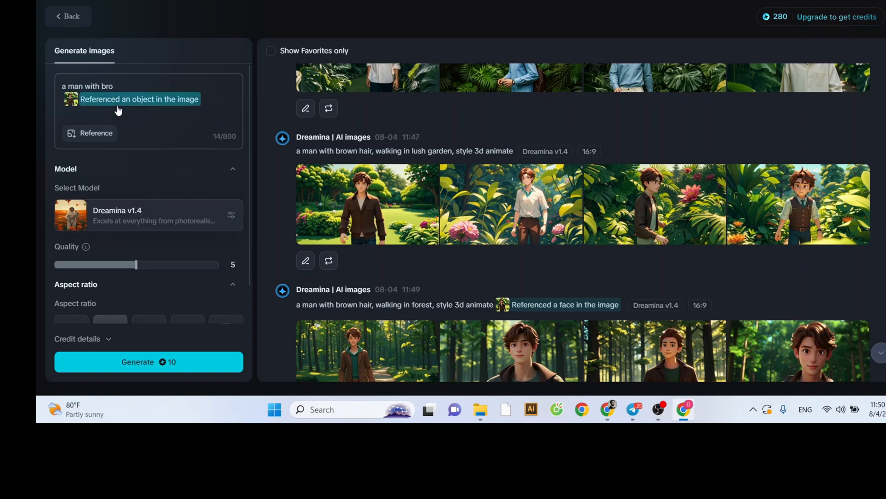
# Step: Prompt 'a man walks in a forest', generate four images, and enlarge the second result
pyautogui.write('a man walks in a fores')
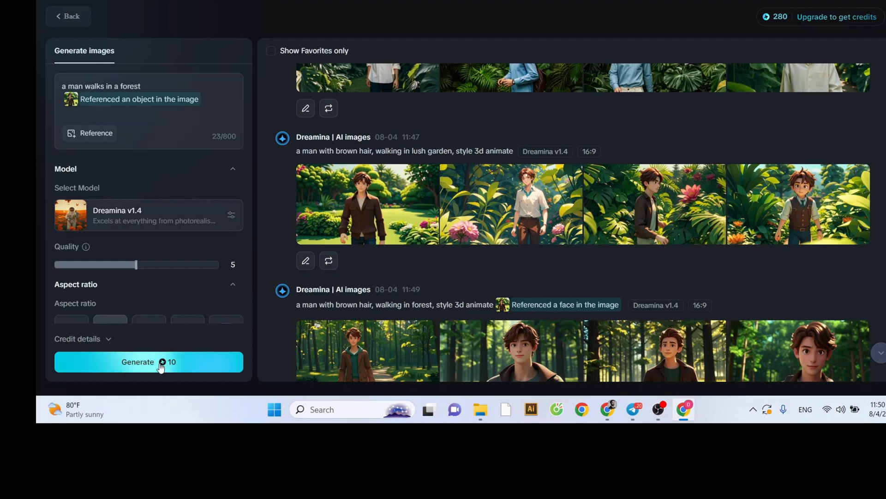
pyautogui.click(148, 362)
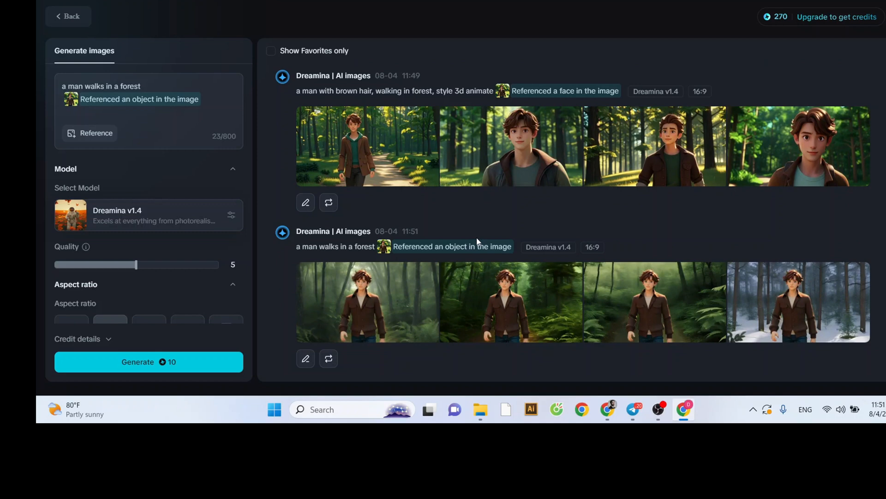
pyautogui.moveTo(367, 301)
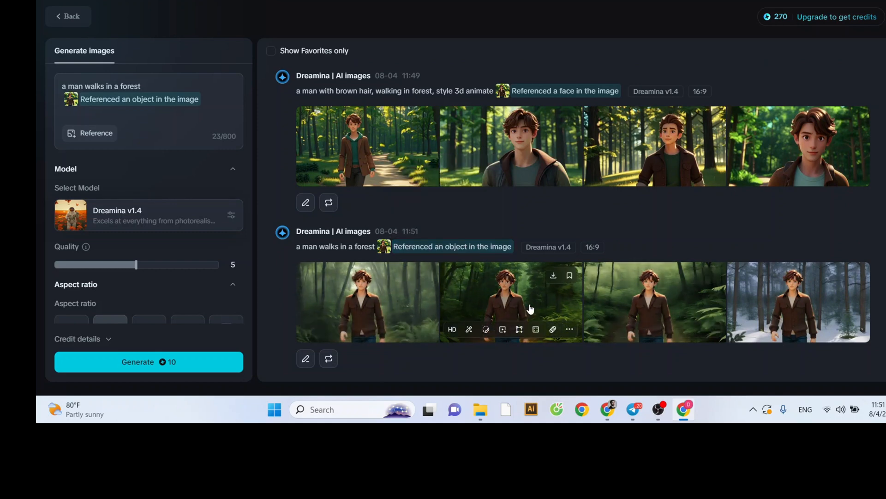
pyautogui.click(510, 302)
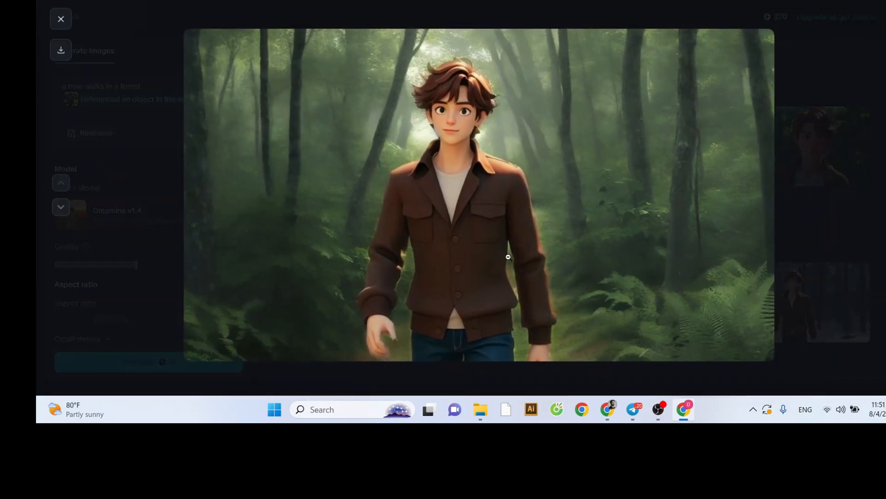
pyautogui.moveTo(853, 299)
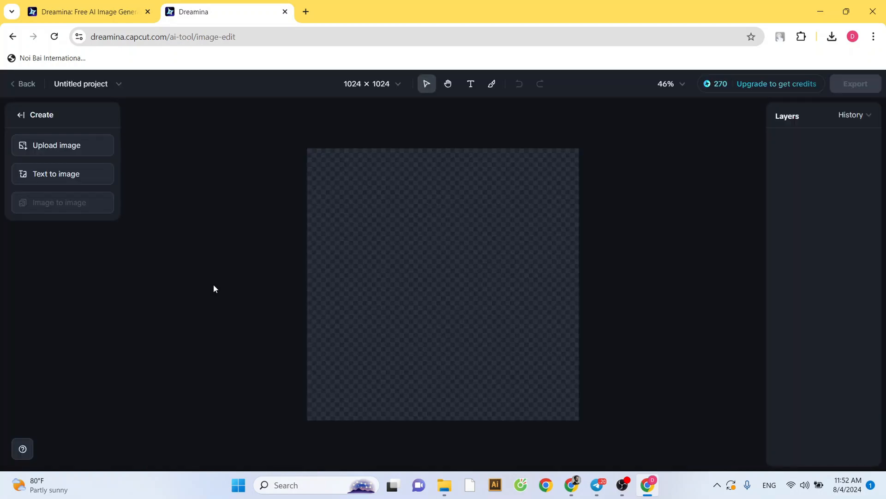
pyautogui.moveTo(636, 193)
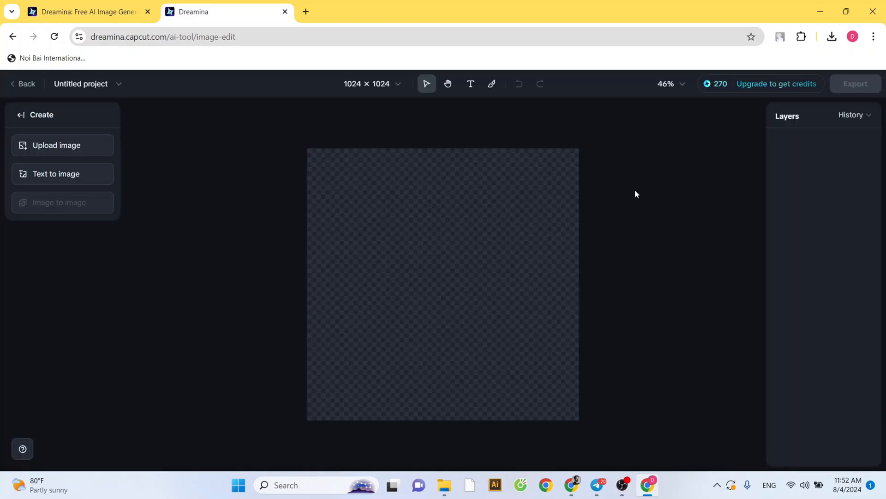
# Step: Start uploading the garden image onto the untitled 1024×1024 canvas
pyautogui.click(56, 145)
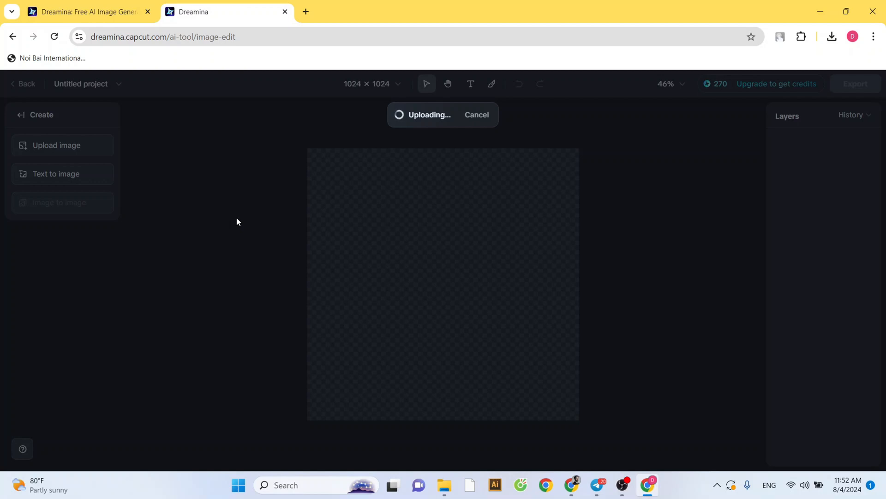
pyautogui.moveTo(240, 220)
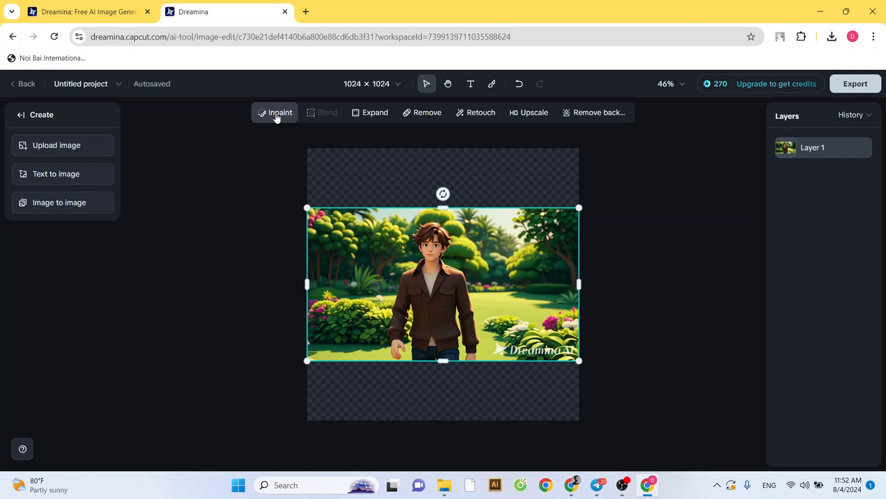
# Step: Brush the treetops right of the man and inpaint them with the prompt 'add bird'
pyautogui.click(278, 112)
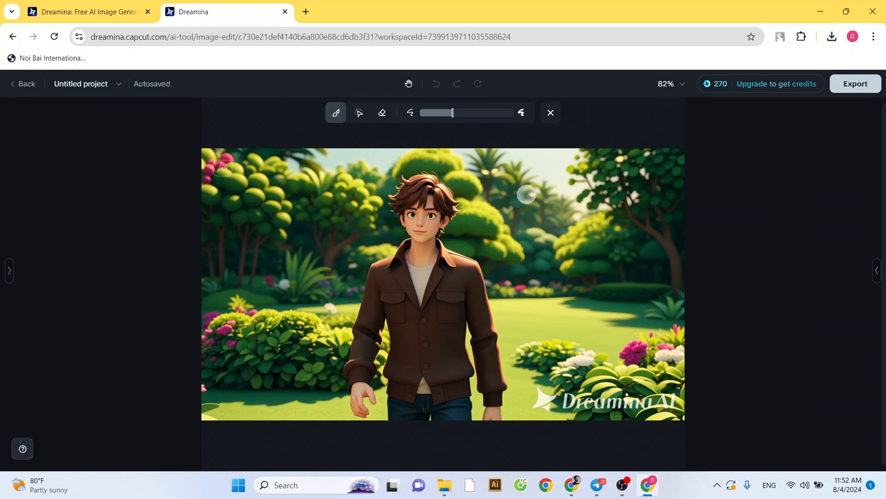
pyautogui.moveTo(529, 192); pyautogui.dragTo(571, 248)
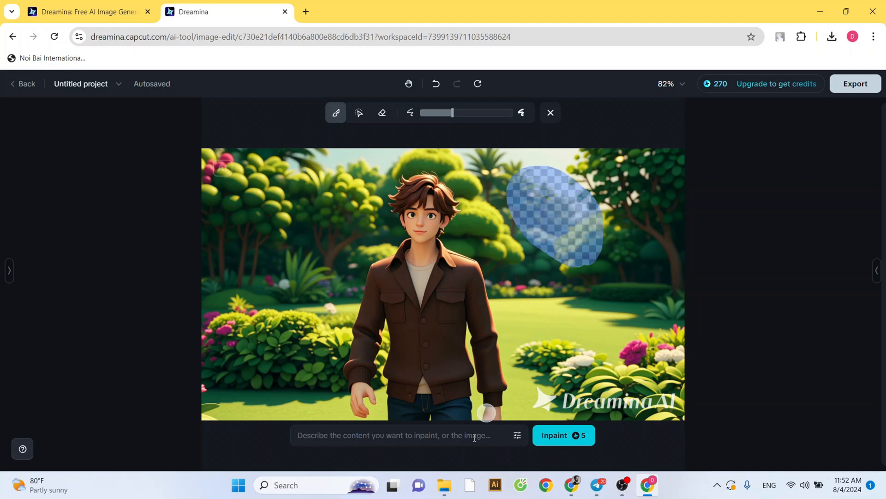
pyautogui.write('add bird')
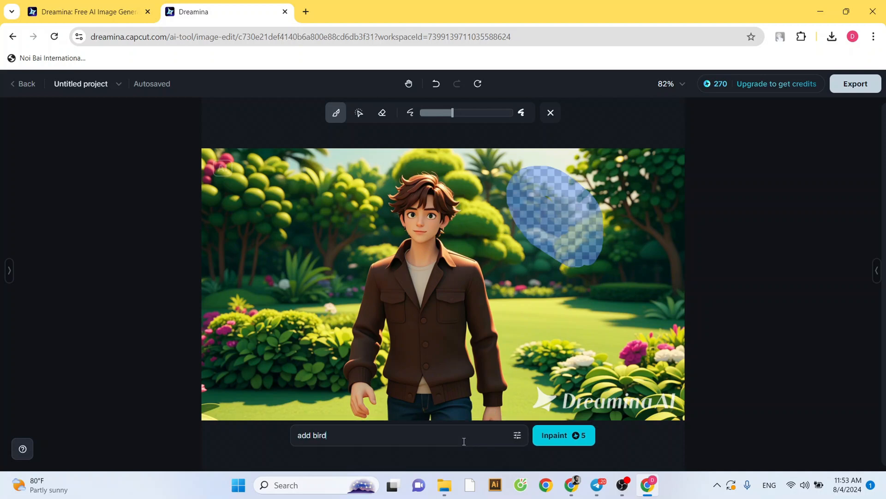
pyautogui.click(564, 435)
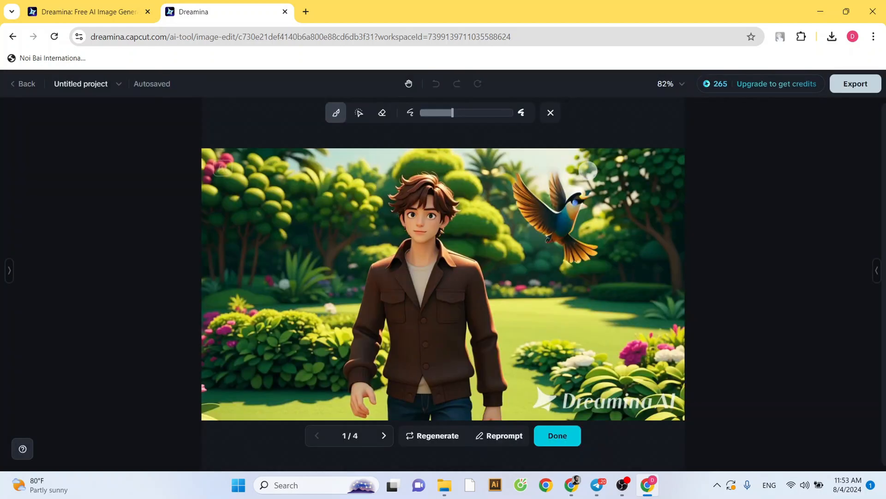
pyautogui.moveTo(278, 211)
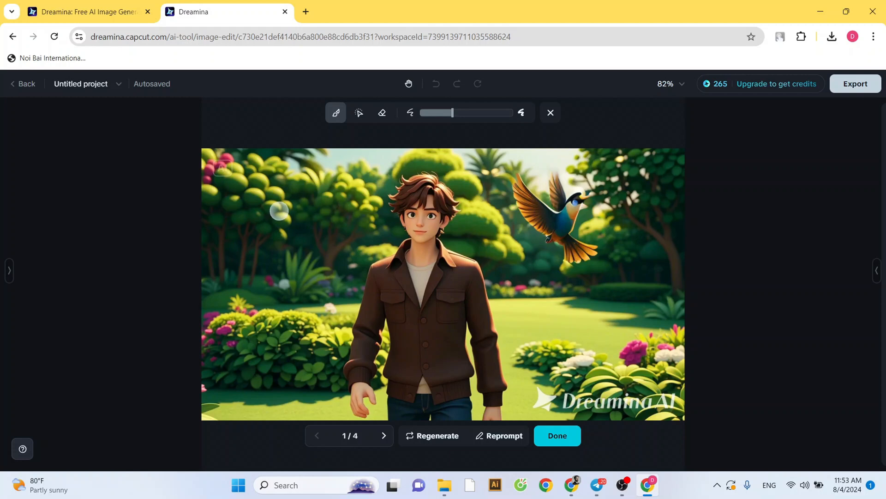
# Step: Inpaint 'add butterfly' into the foliage left of the man and keep the yellow variant
pyautogui.moveTo(281, 209); pyautogui.dragTo(260, 277)
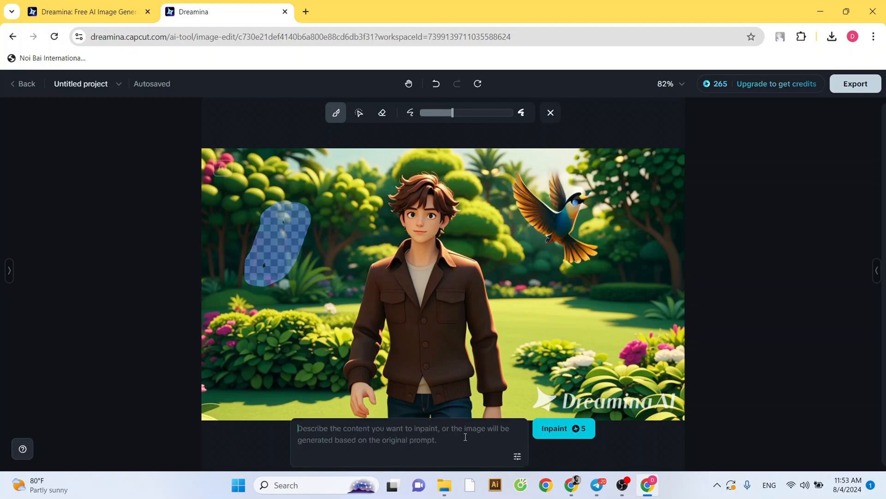
pyautogui.write('add but')
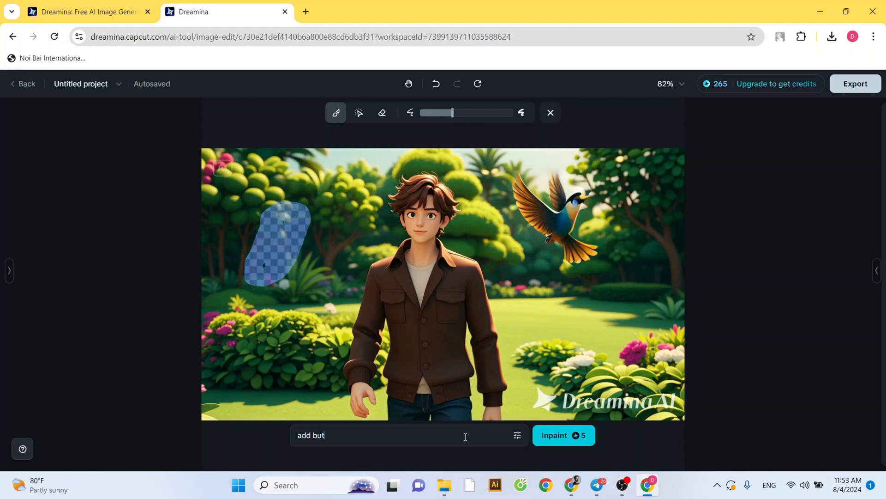
pyautogui.click(563, 435)
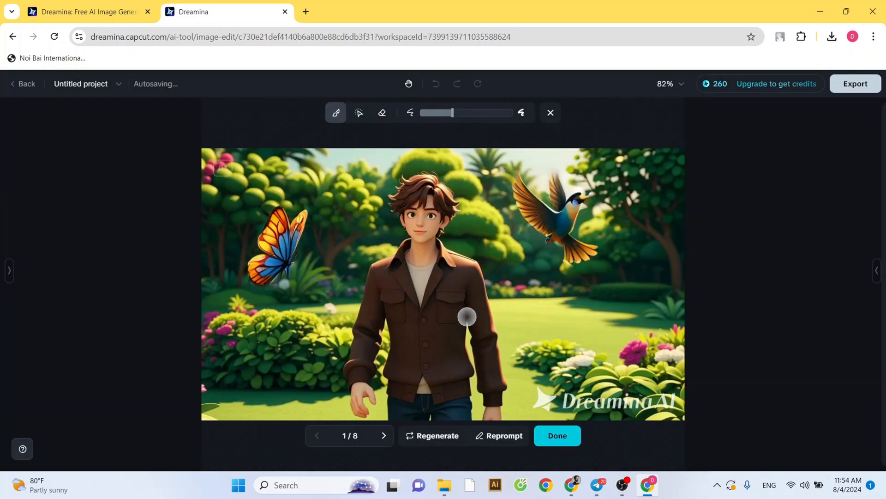
pyautogui.click(384, 436)
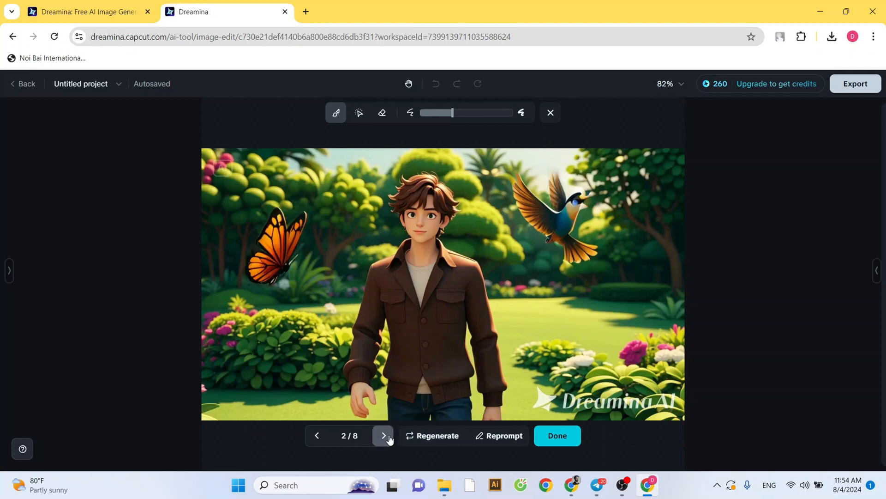
pyautogui.click(382, 435)
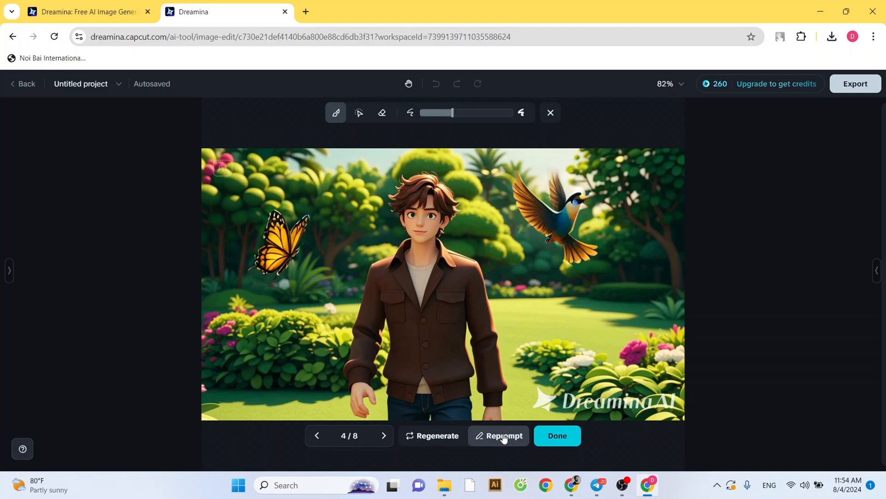
pyautogui.click(556, 435)
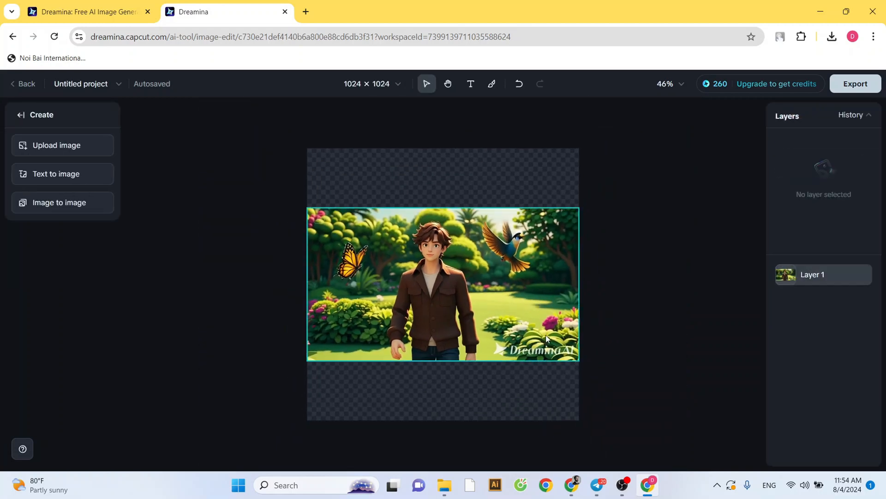
# Step: Select the garden image and drag the Expand frame's top edge upward
pyautogui.click(442, 284)
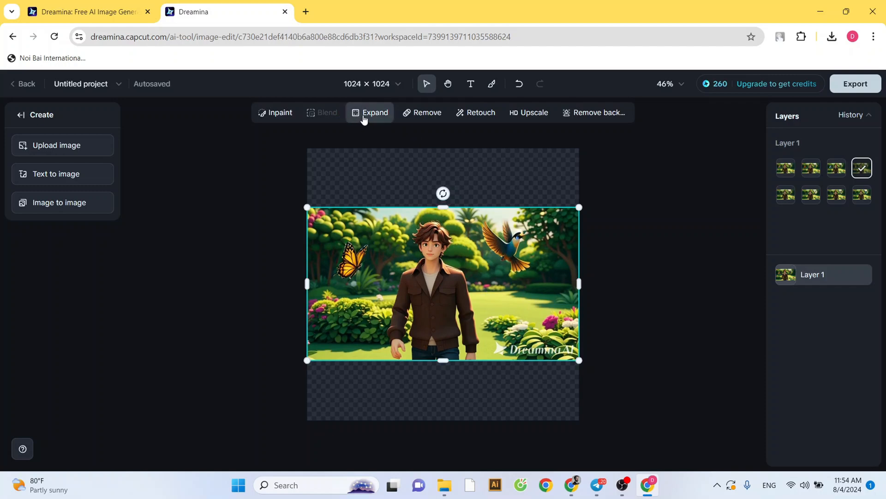
pyautogui.click(369, 112)
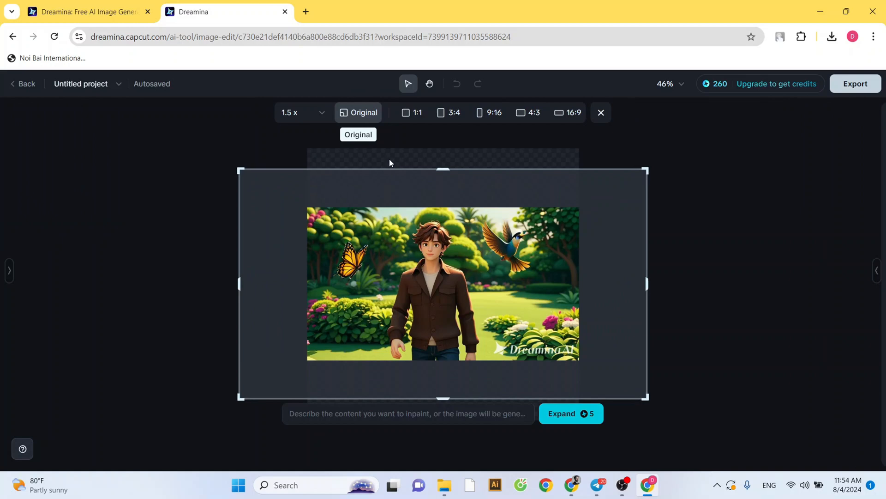
pyautogui.moveTo(238, 282); pyautogui.dragTo(259, 283)
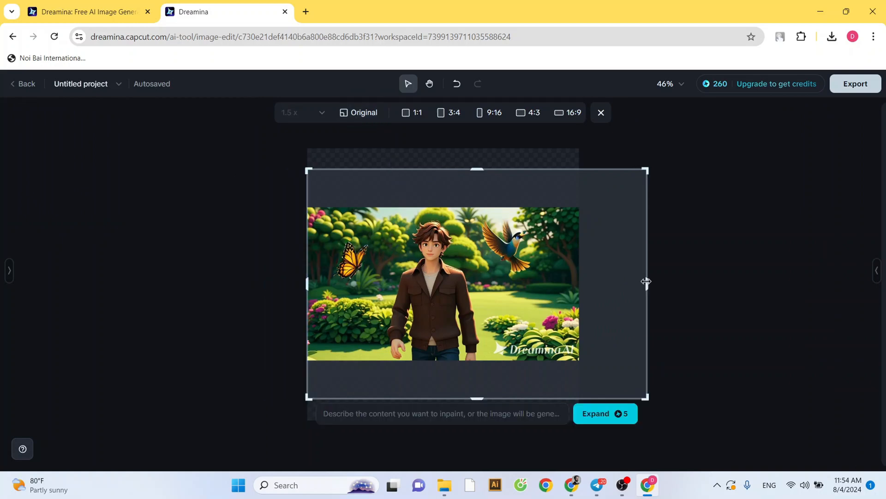
pyautogui.moveTo(646, 282); pyautogui.dragTo(579, 282)
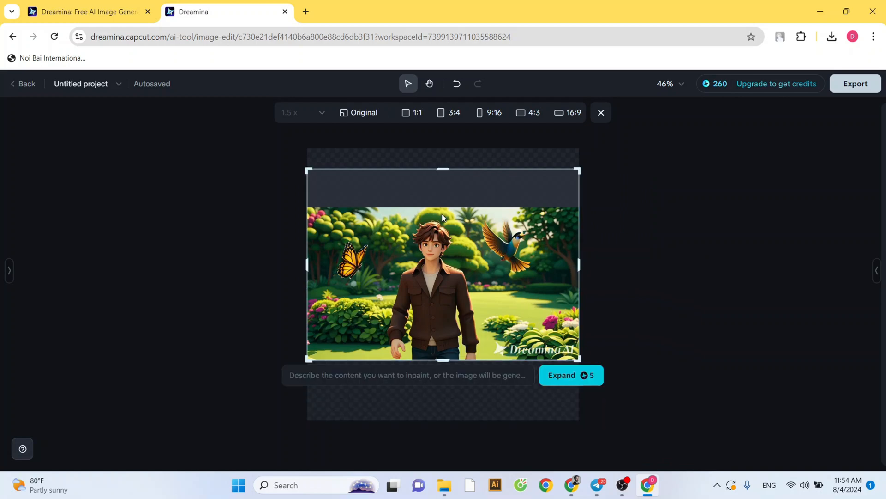
pyautogui.moveTo(442, 169); pyautogui.dragTo(447, 134)
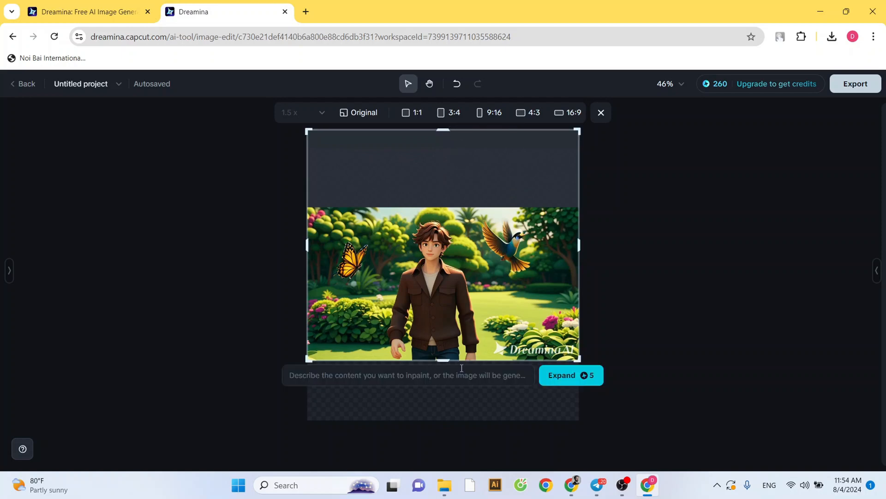
# Step: Expand with the prompt 'continue the photo with sky' and browse the sky variations
pyautogui.write('continue the photo with sky')
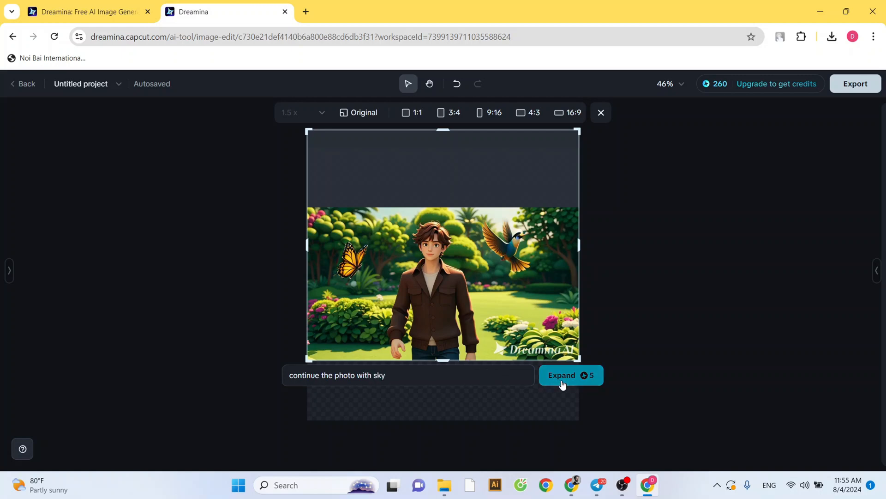
pyautogui.click(570, 375)
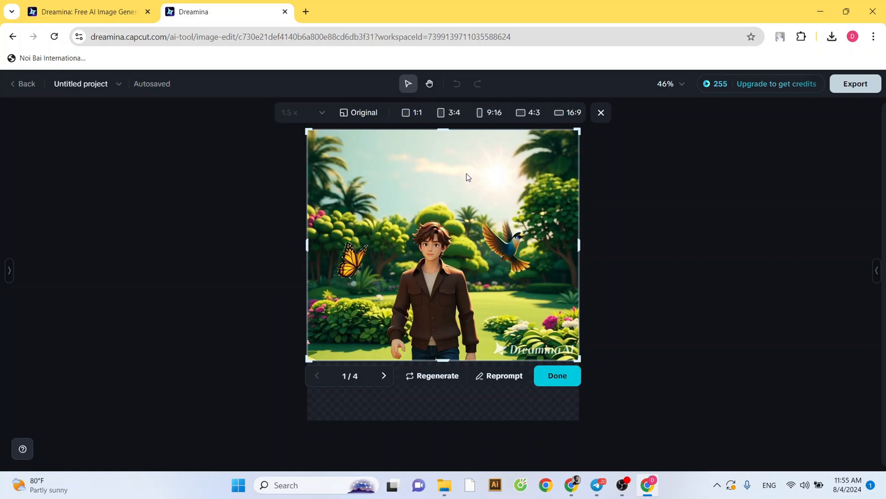
pyautogui.click(384, 376)
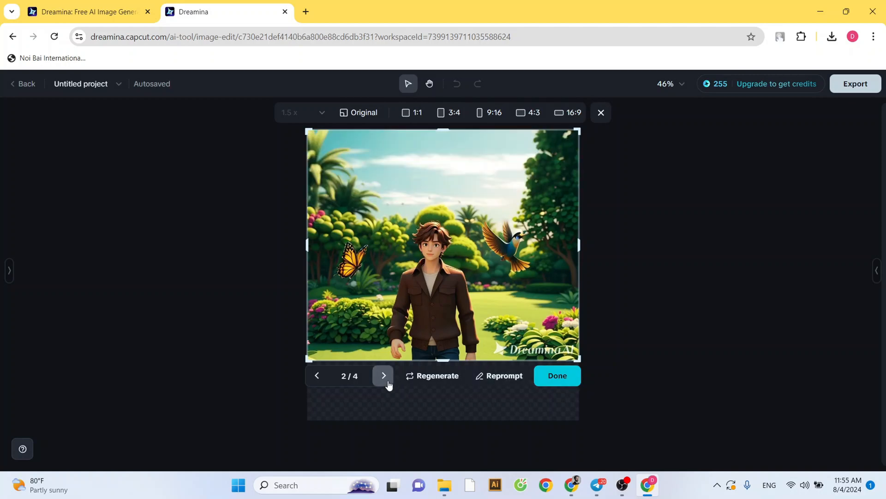
pyautogui.click(384, 376)
pyautogui.write('continue the photo with trees and folo')
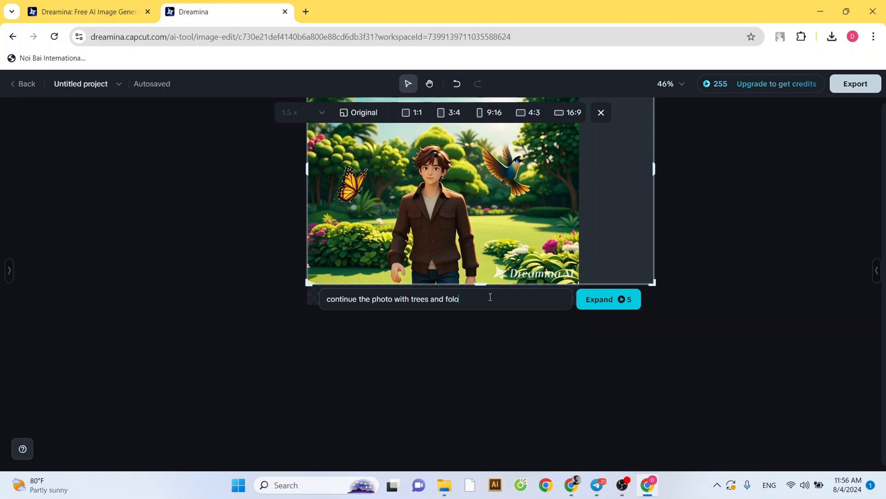
# Step: Expand rightward with trees and foliage, keep variation 3/4, and resize the layer
pyautogui.click(609, 299)
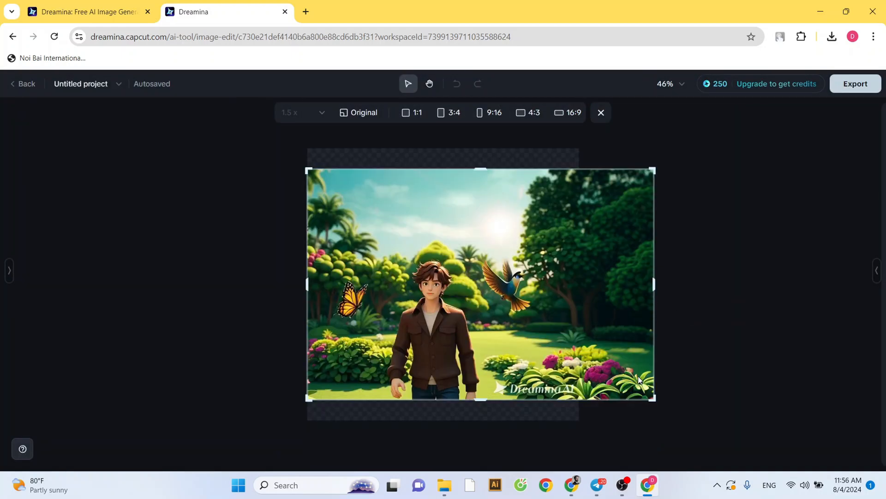
pyautogui.click(421, 415)
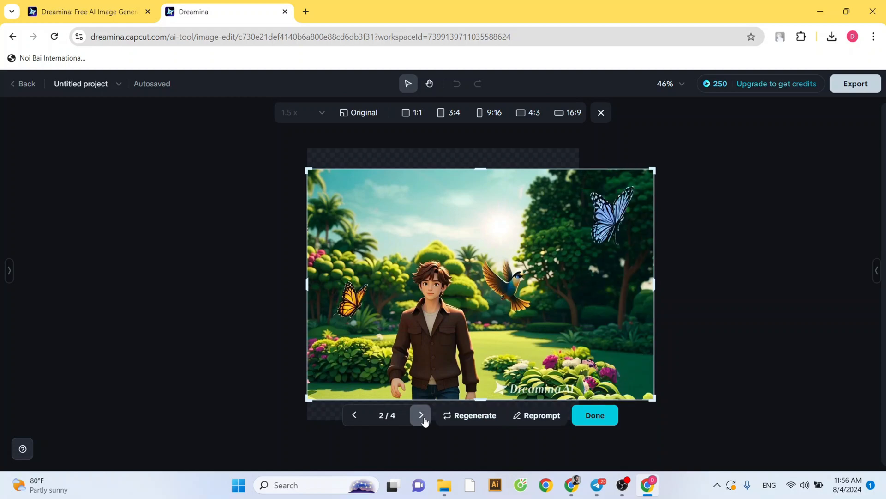
pyautogui.click(421, 414)
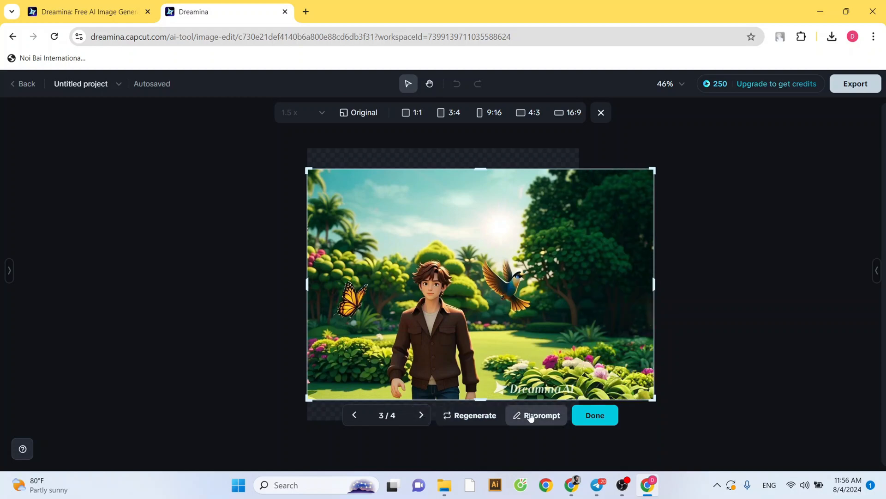
pyautogui.click(595, 415)
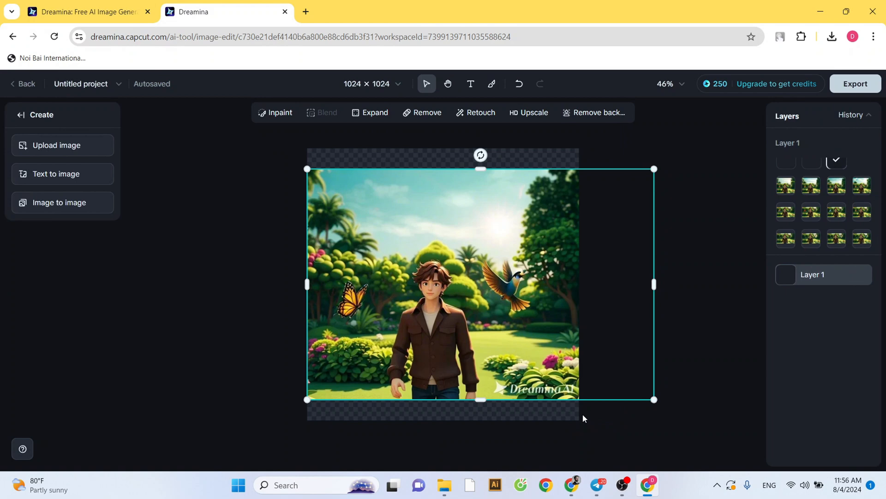
pyautogui.moveTo(654, 400); pyautogui.dragTo(651, 397)
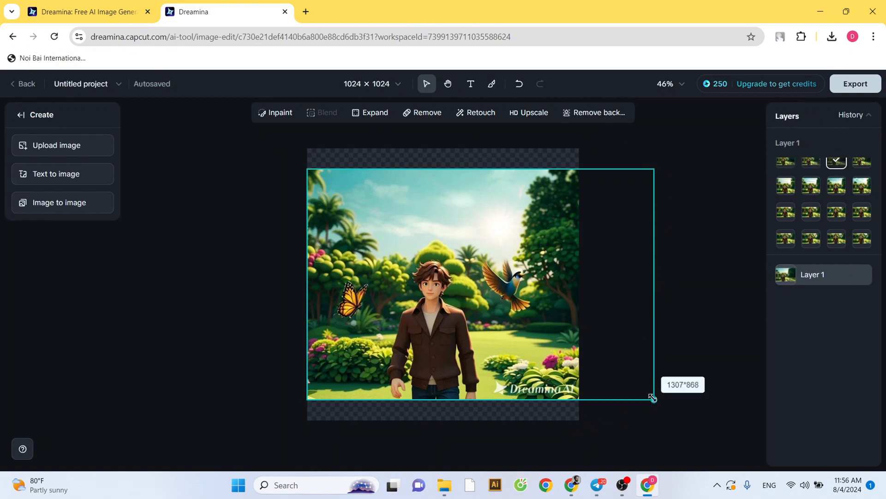
pyautogui.moveTo(652, 398); pyautogui.dragTo(578, 350)
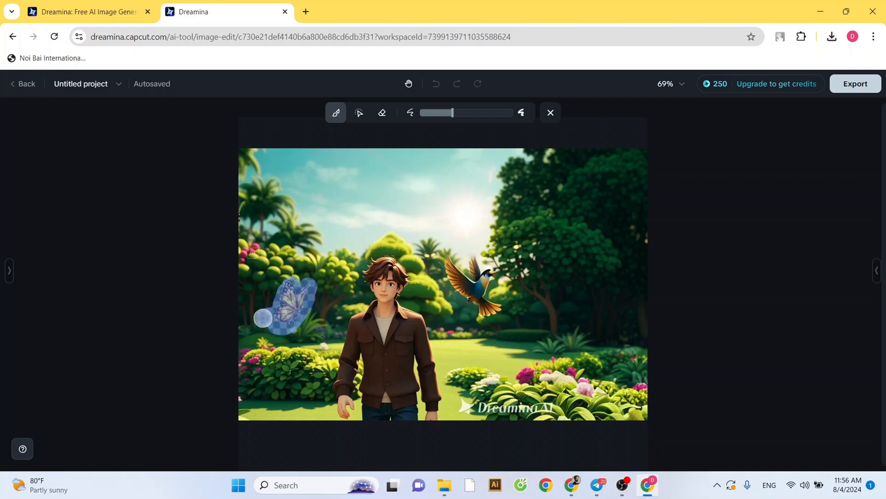
# Step: Apply Remove to erase the brushed-over orange butterfly
pyautogui.click(521, 113)
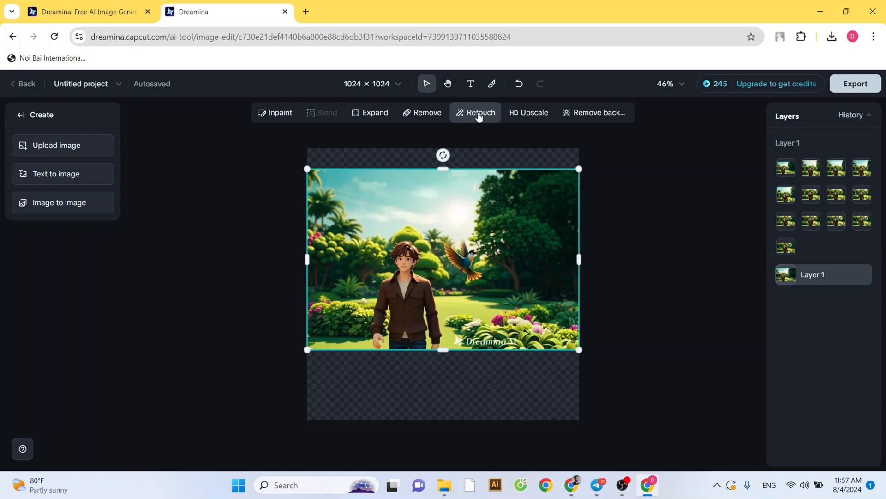
# Step: Retouch the whole garden image and inspect it at 100% zoom
pyautogui.click(480, 111)
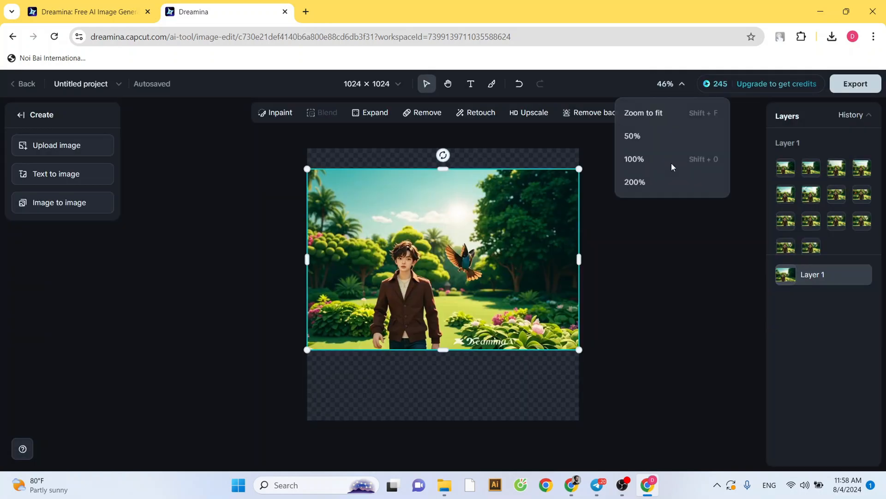
pyautogui.click(634, 159)
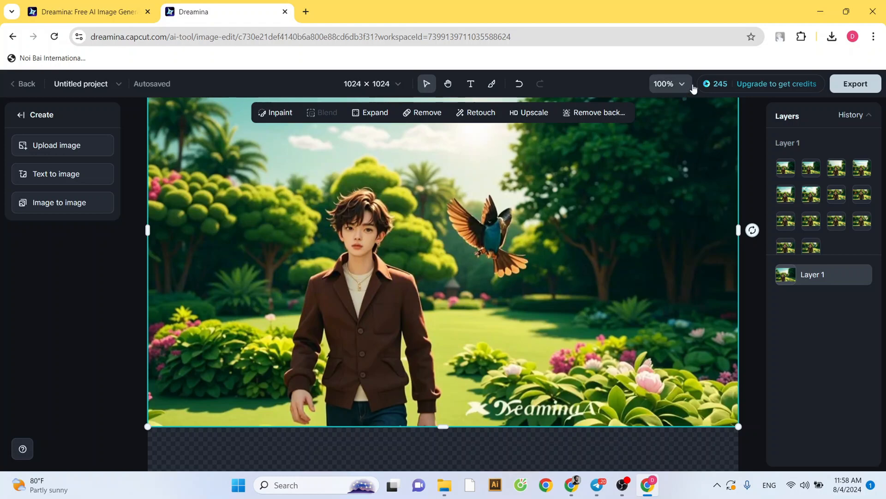
pyautogui.click(670, 84)
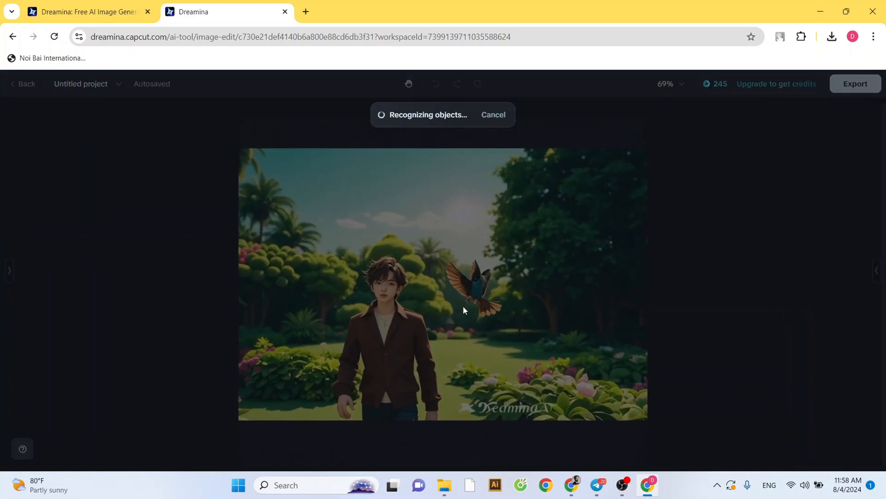
pyautogui.moveTo(542, 163)
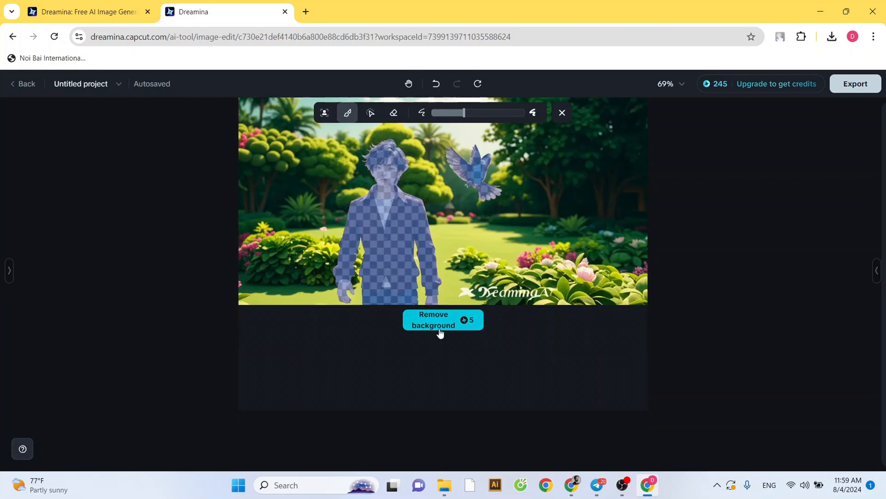
# Step: Remove the garden background around the man and bird and keep the cut-out
pyautogui.click(443, 319)
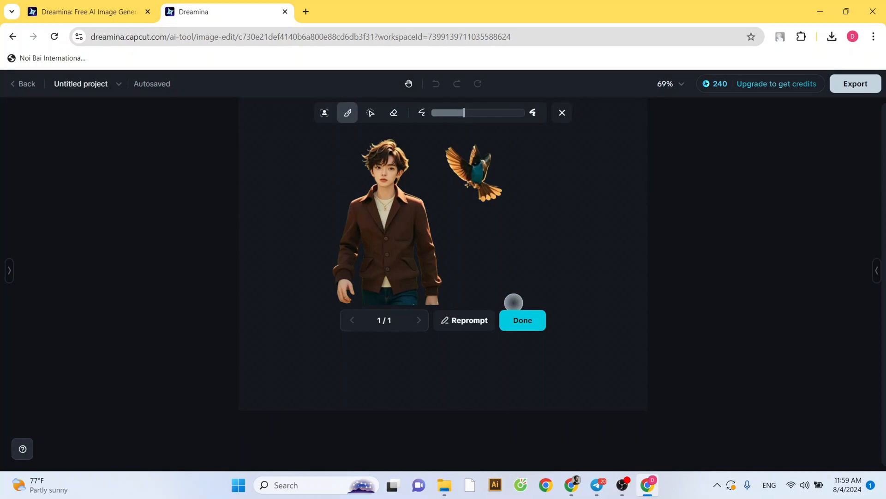
pyautogui.click(521, 320)
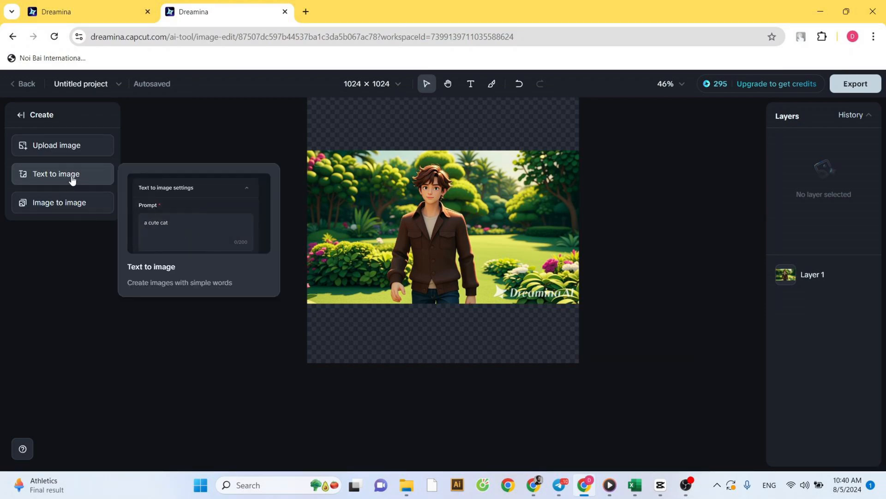
# Step: Open Text to image, showing an empty prompt and v1.4 model, then collapse it
pyautogui.click(56, 173)
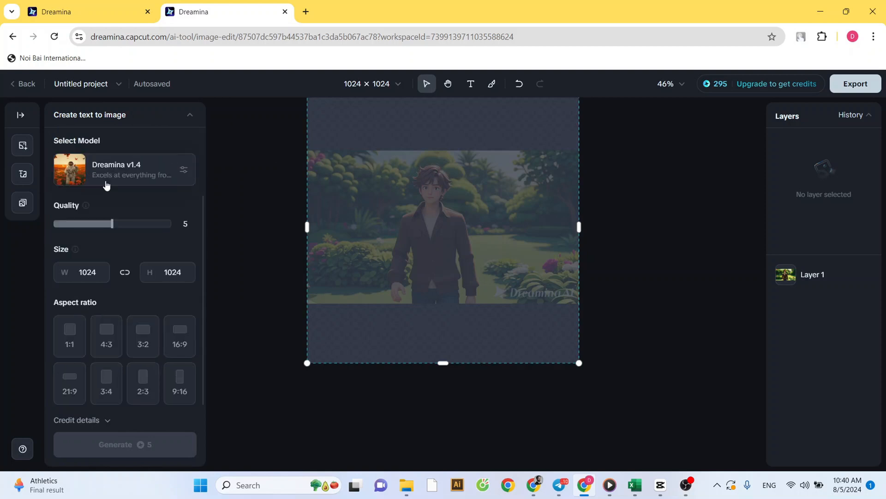
pyautogui.click(89, 114)
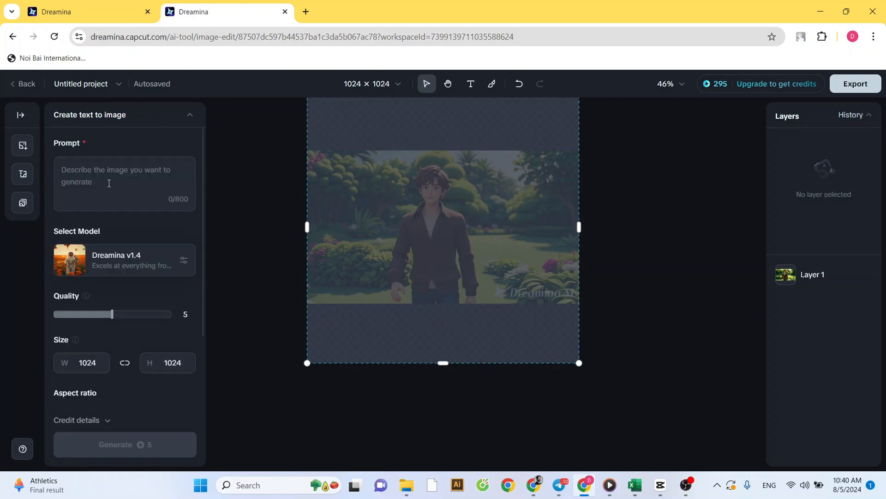
pyautogui.click(23, 115)
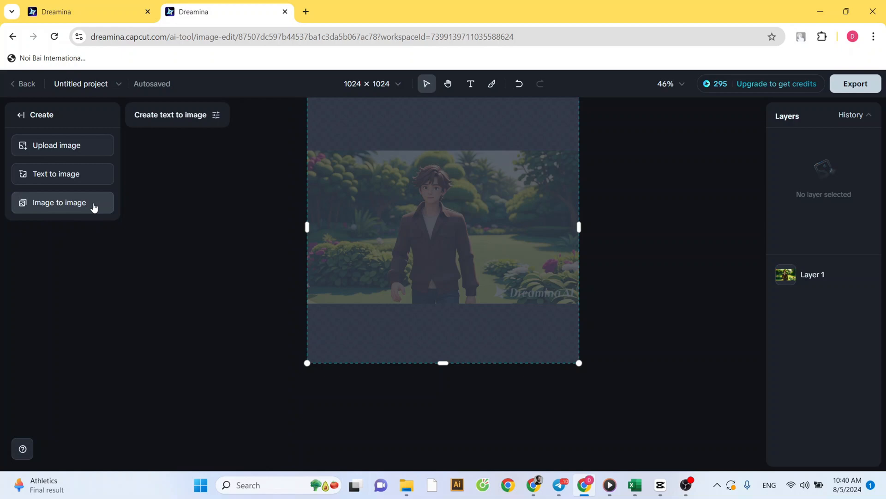
# Step: Open Image to image, try Depth and Image info, and settle on Object reference
pyautogui.click(59, 202)
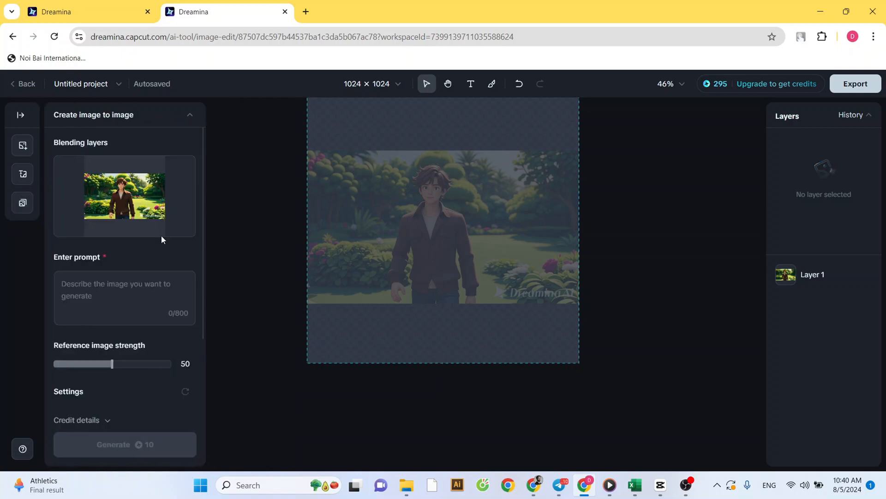
pyautogui.moveTo(163, 241)
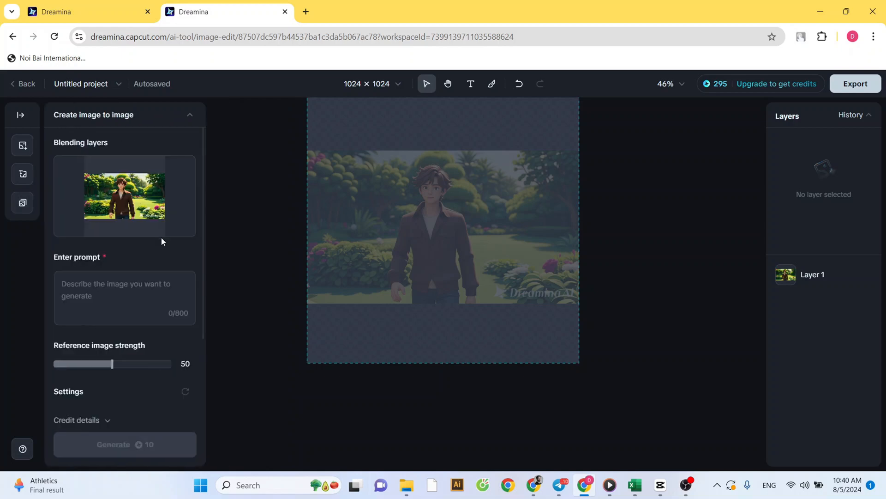
pyautogui.scroll(-3)
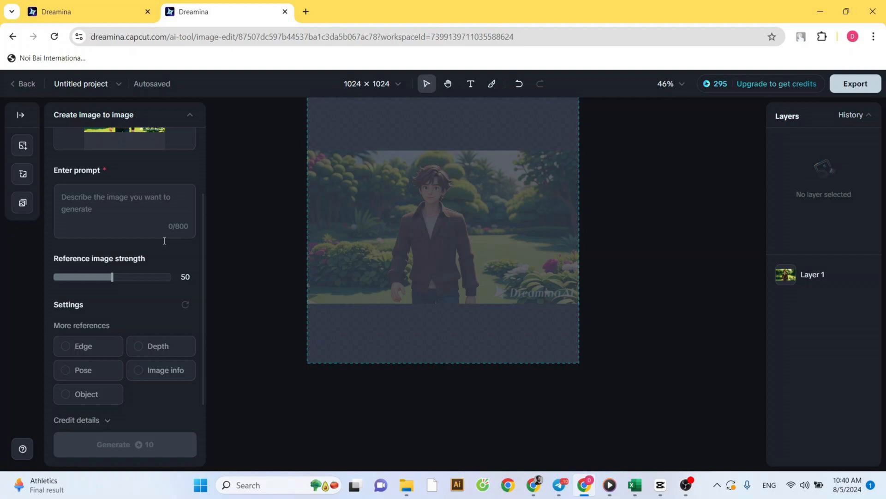
pyautogui.click(138, 345)
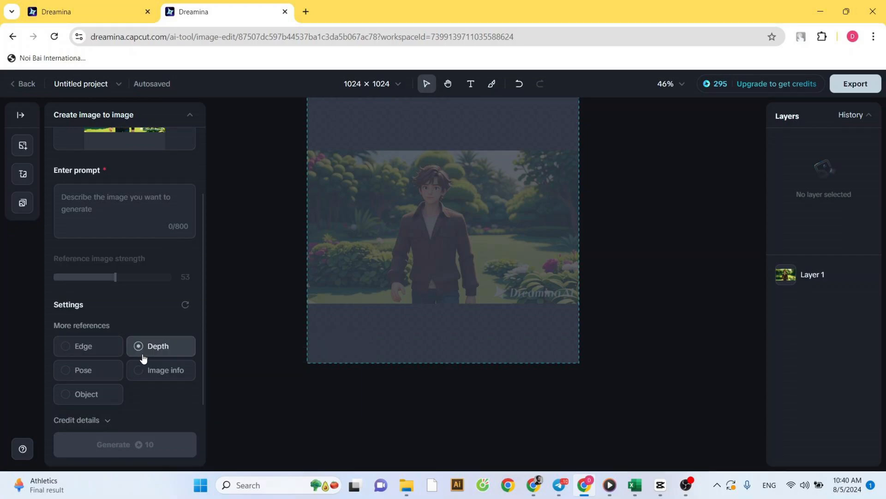
pyautogui.click(158, 345)
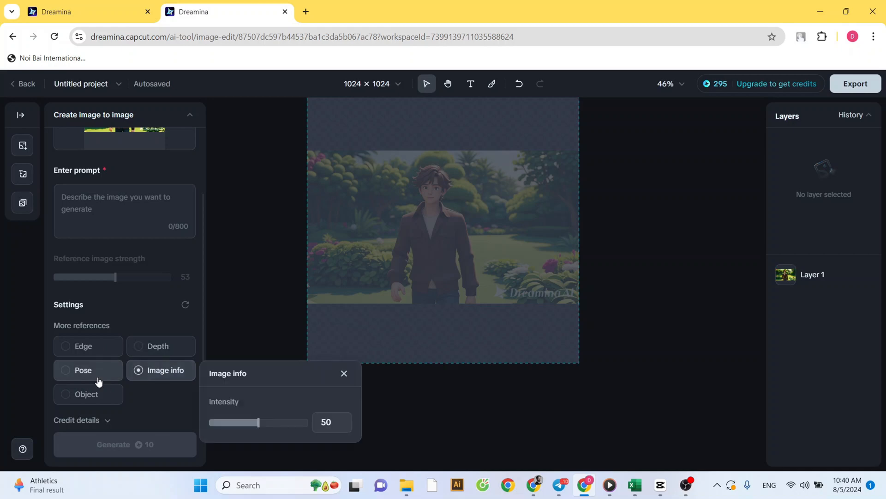
pyautogui.click(86, 394)
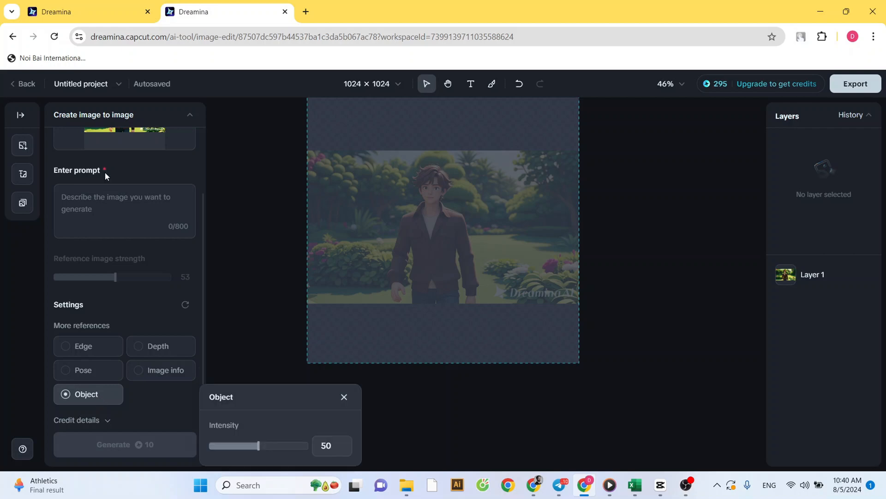
pyautogui.click(344, 396)
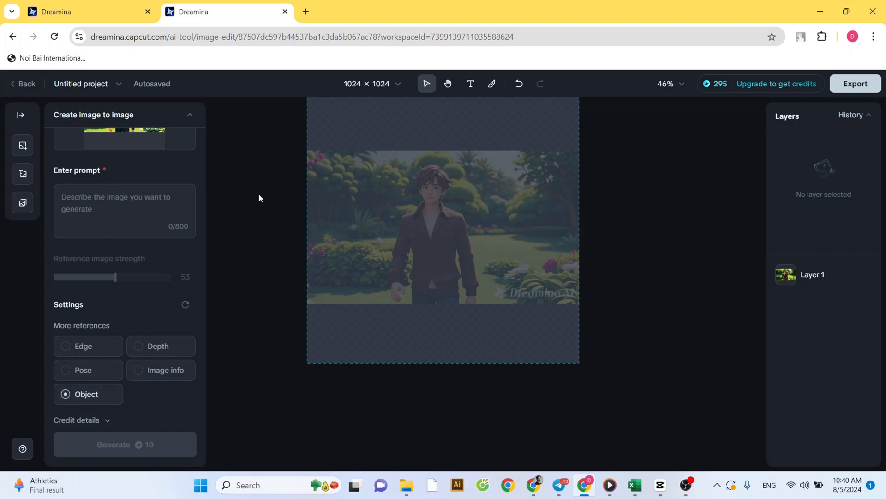